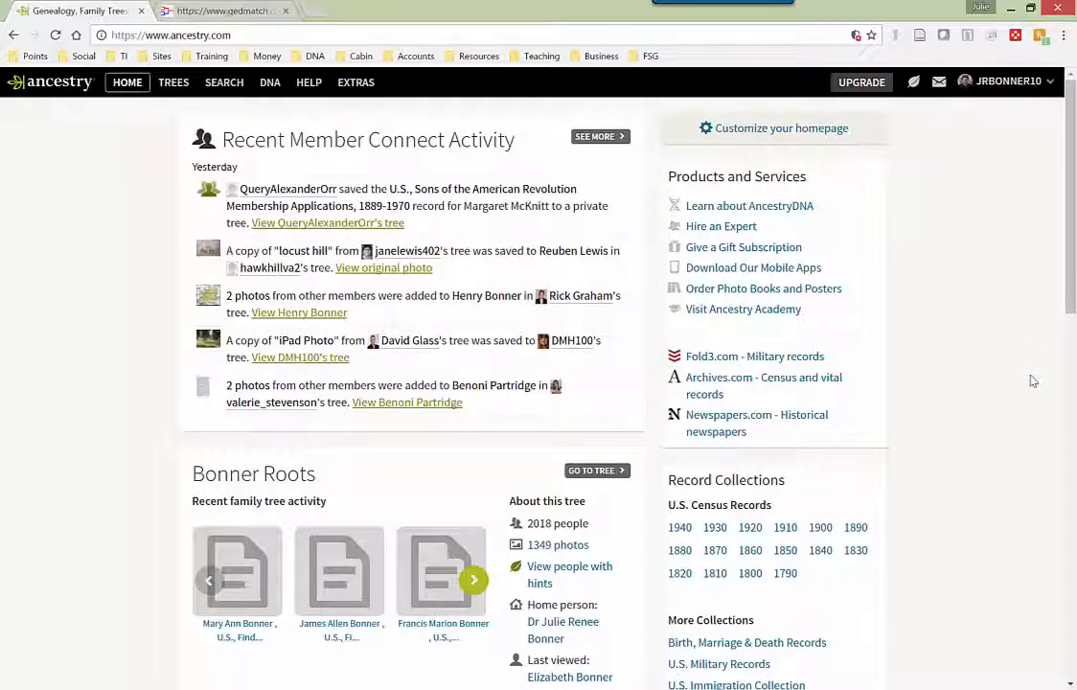
click(270, 80)
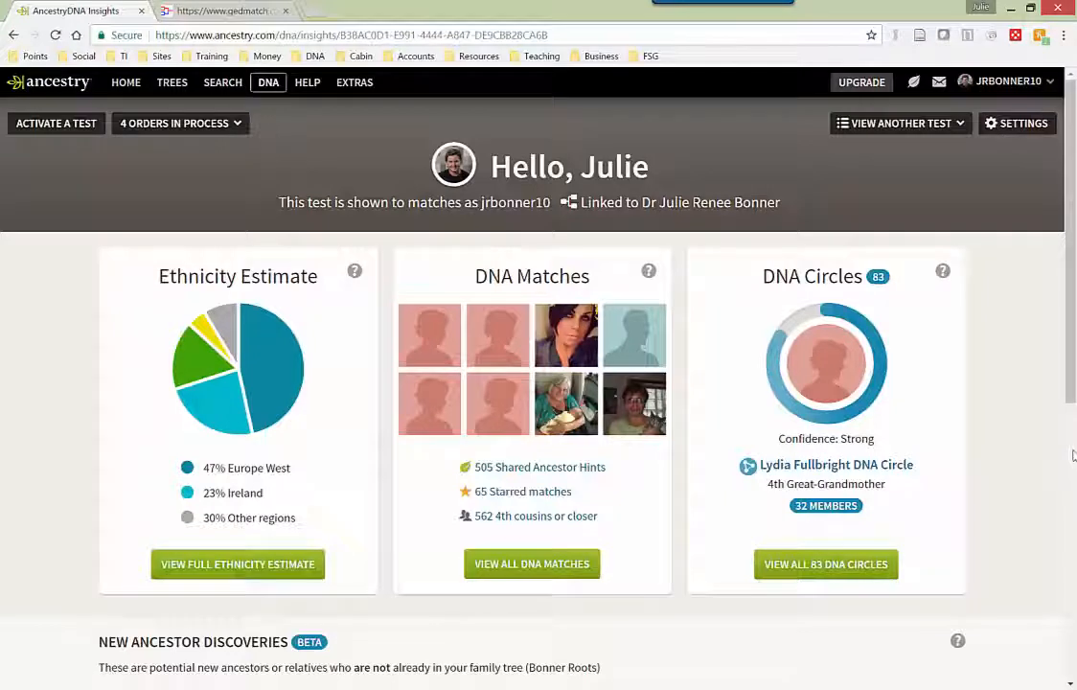
mouse_move(891, 406)
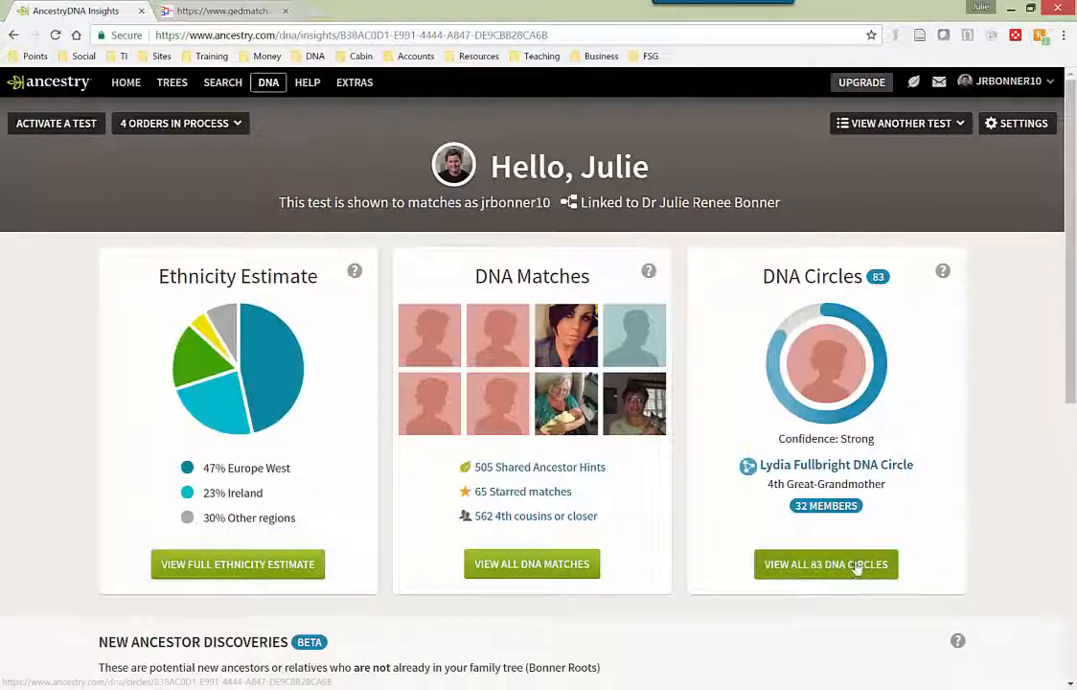
click(824, 563)
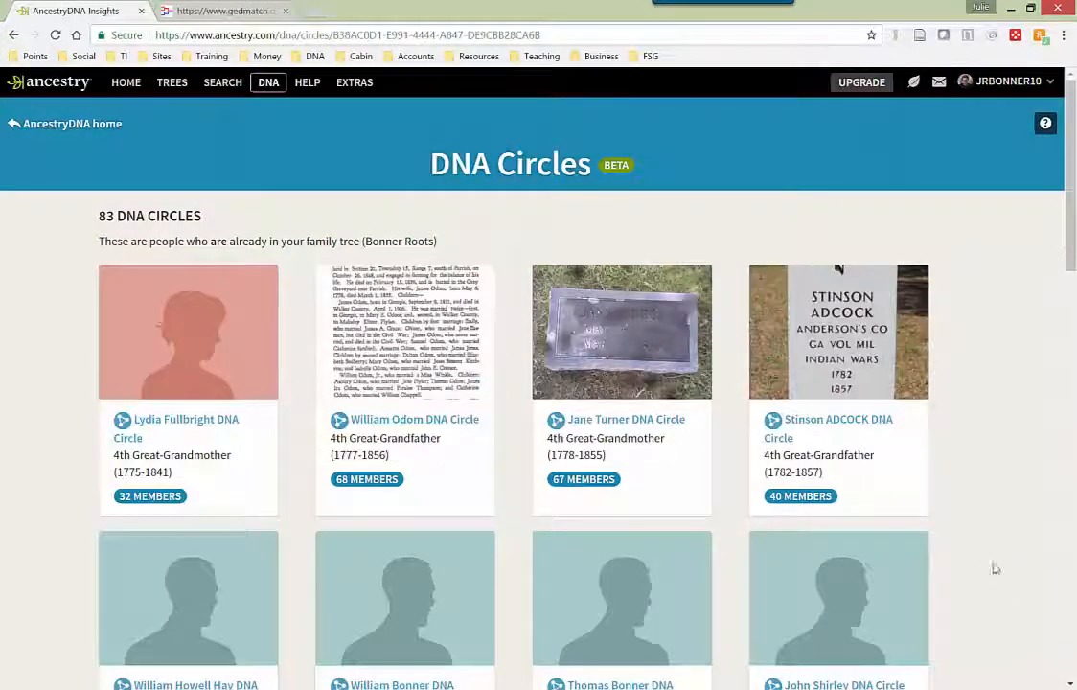
scroll(down, 3)
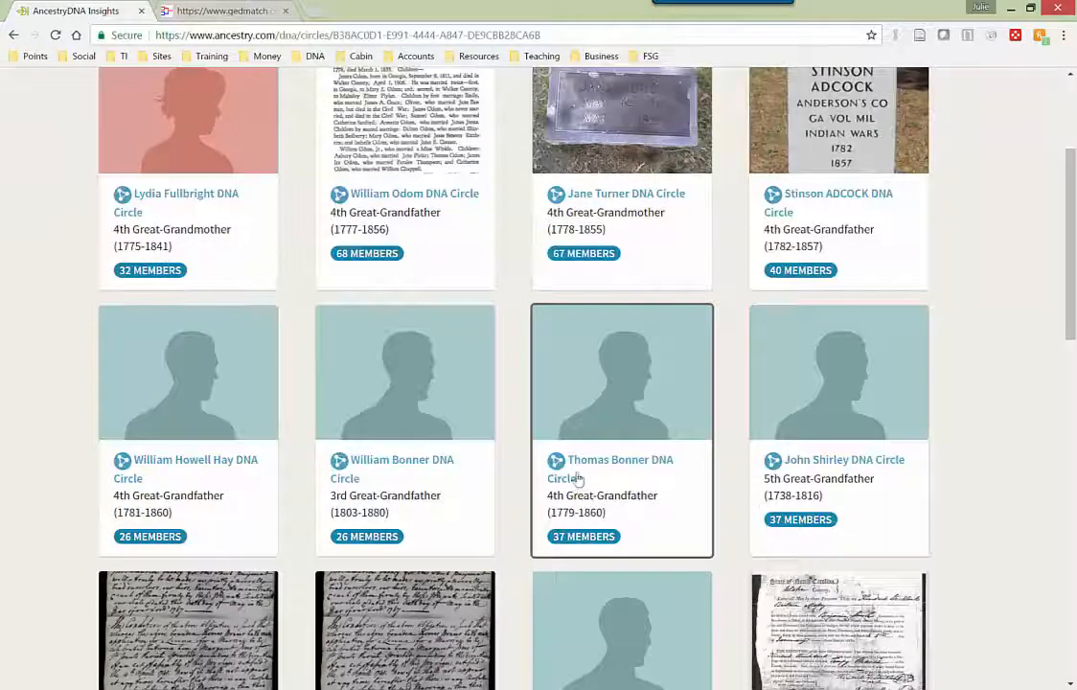
click(621, 468)
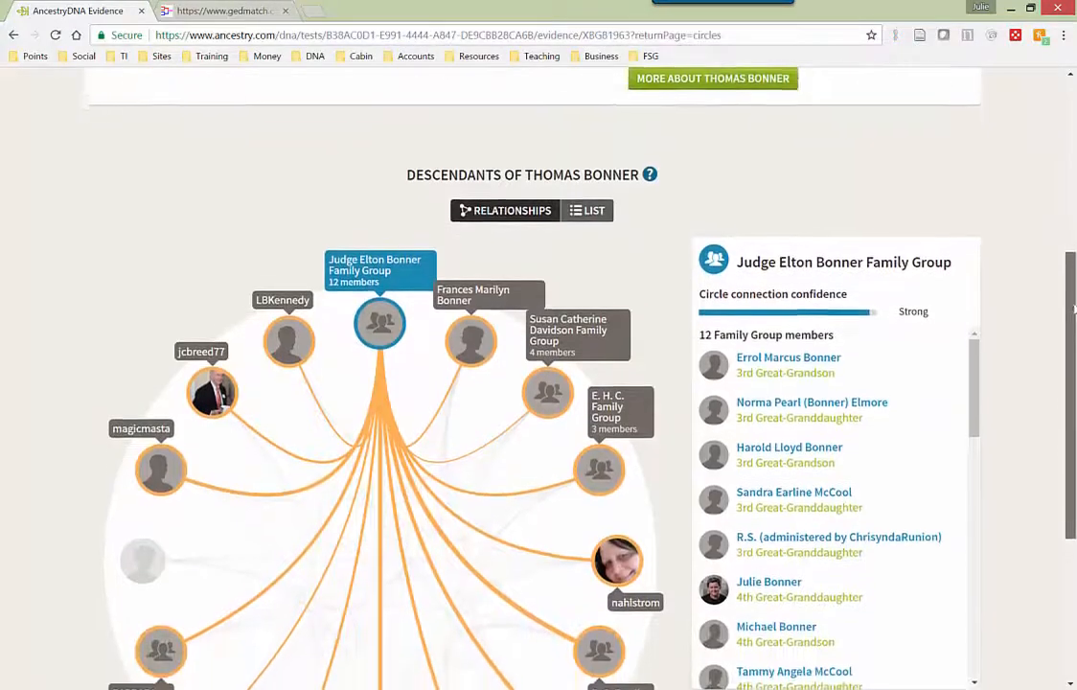
scroll(down, 3)
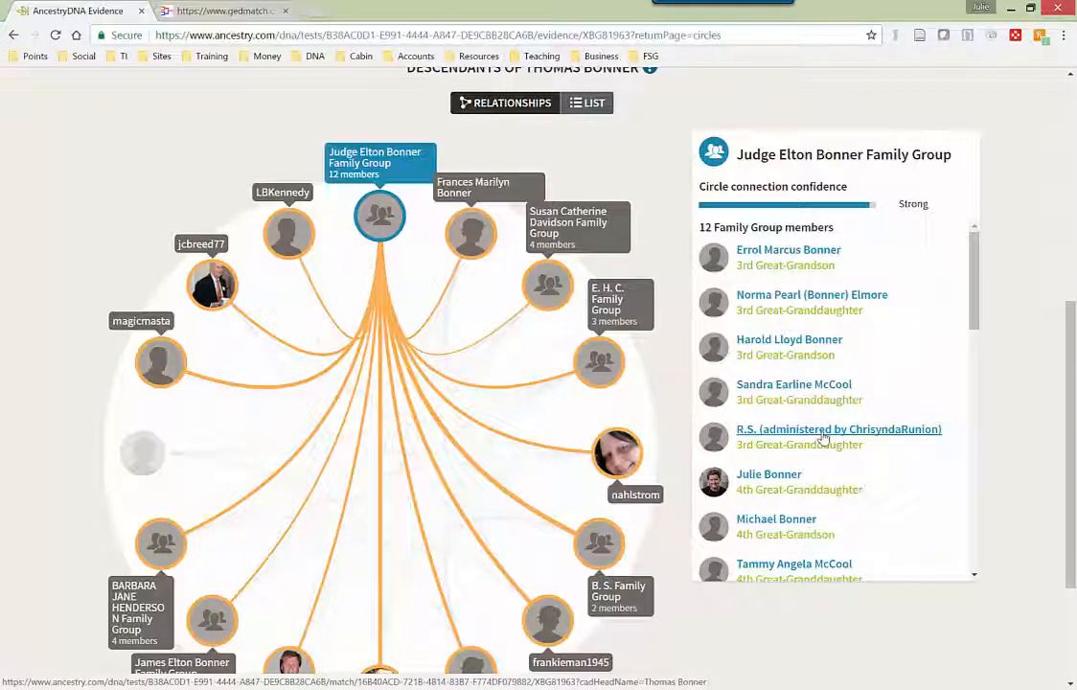
mouse_move(918, 437)
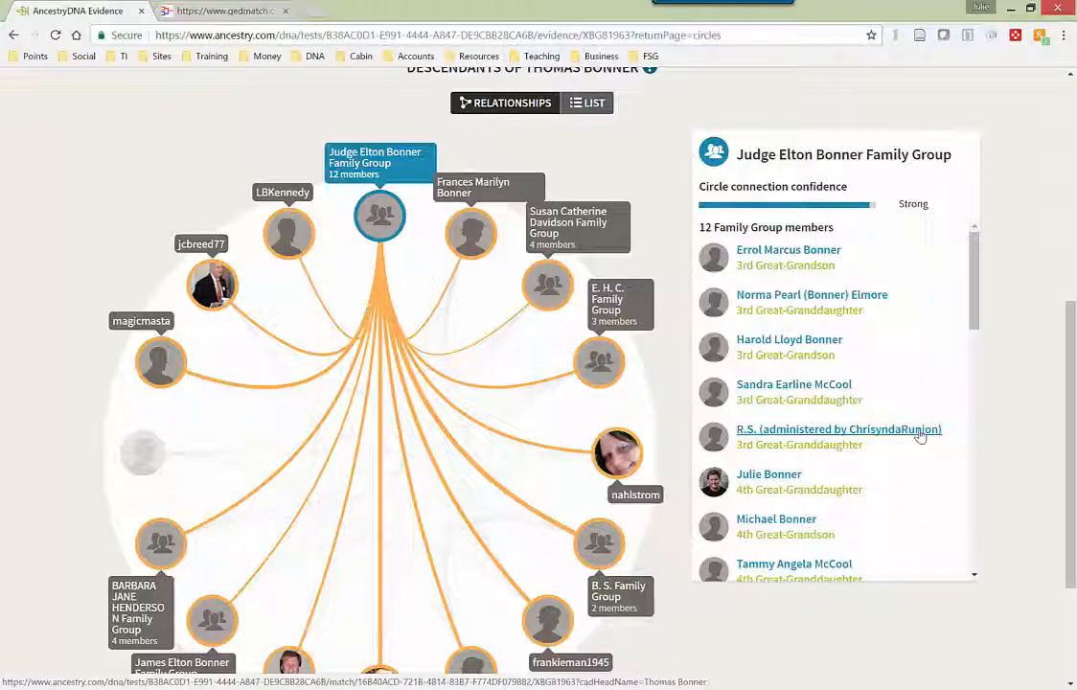
click(226, 12)
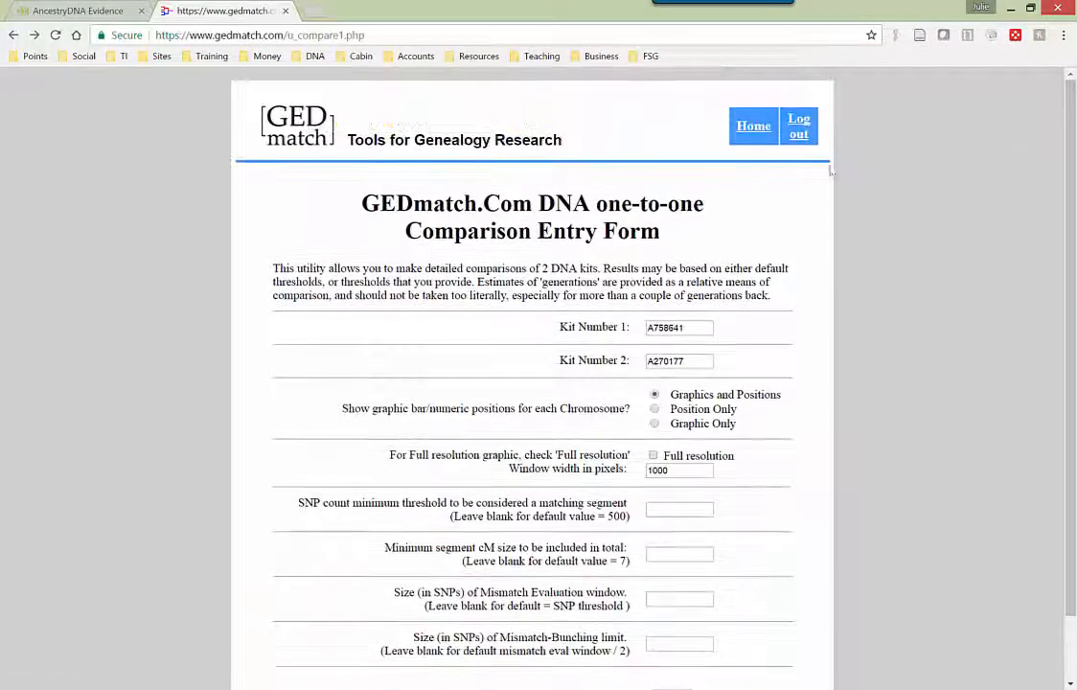
click(754, 126)
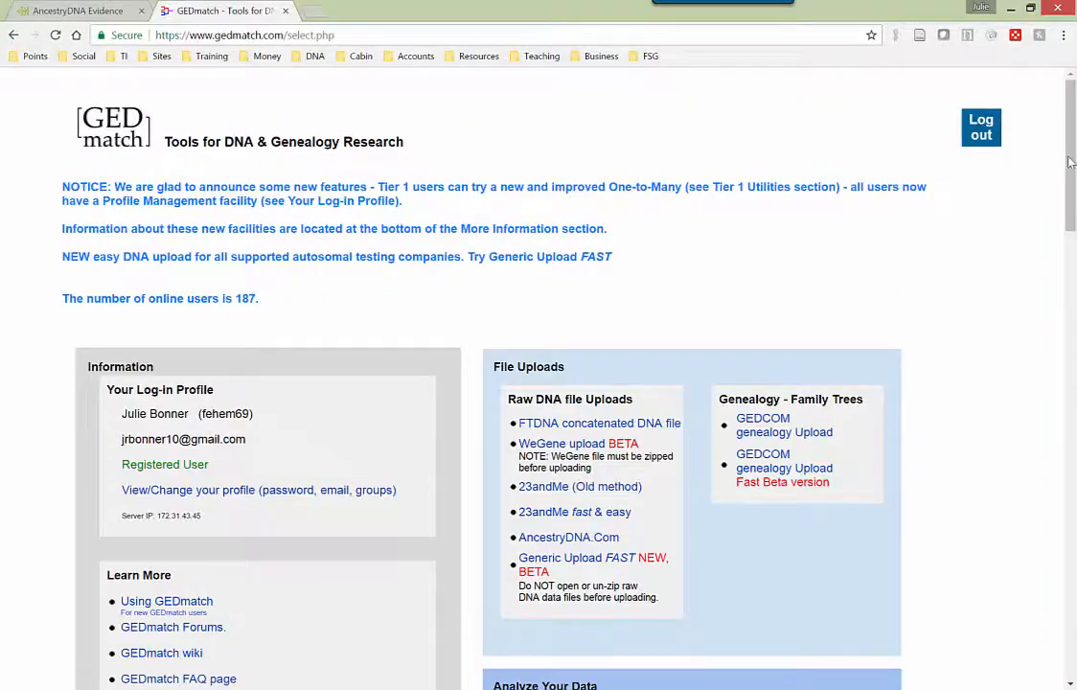
scroll(down, 3)
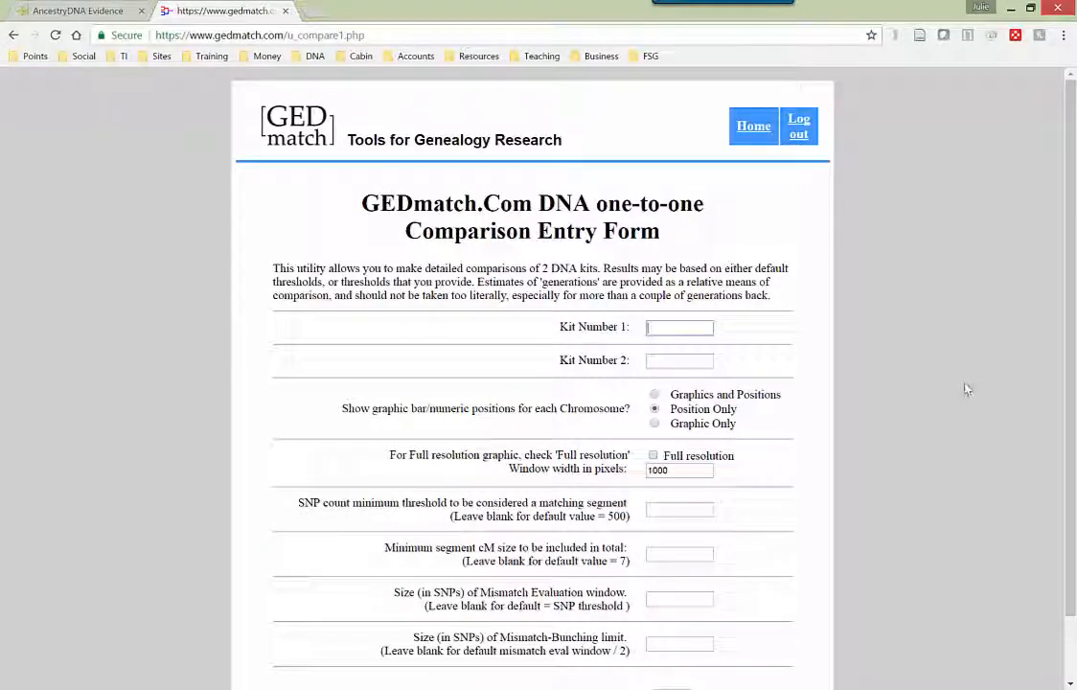
text(A758641)
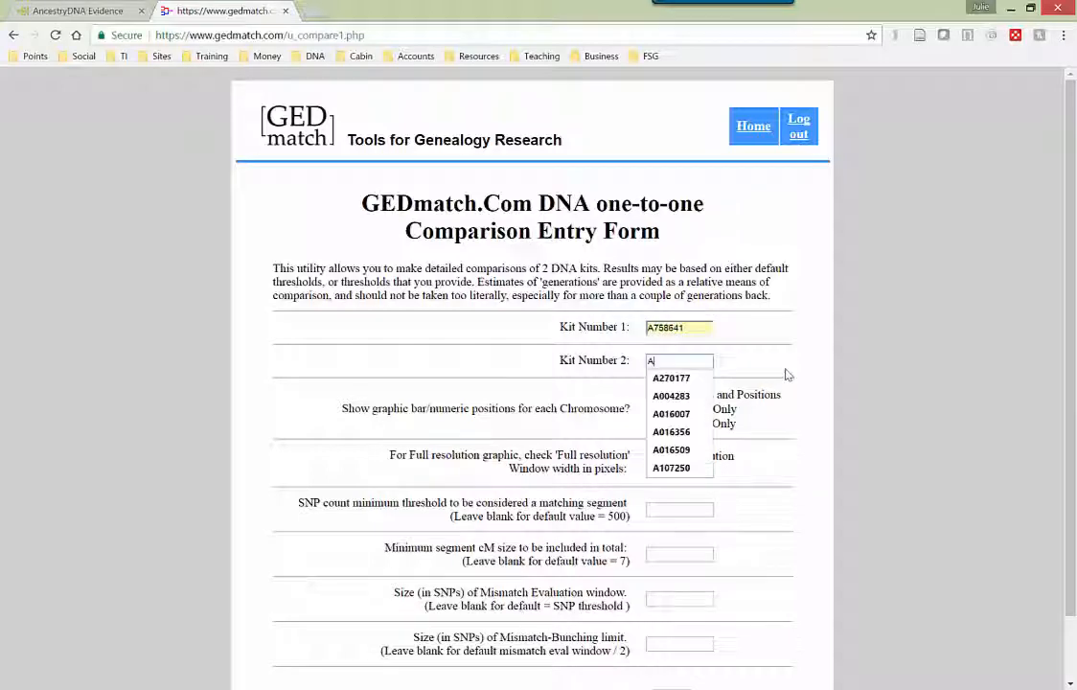
Step: Choose kit A270177 as the second kit with Graphics and Positions results
click(671, 377)
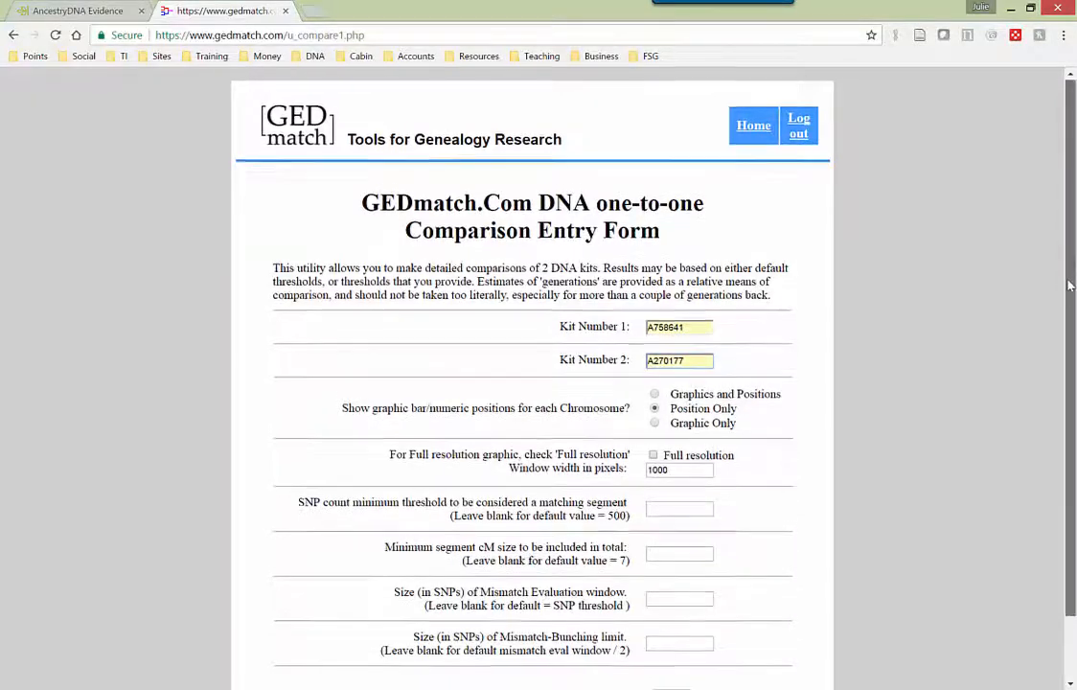
scroll(down, 3)
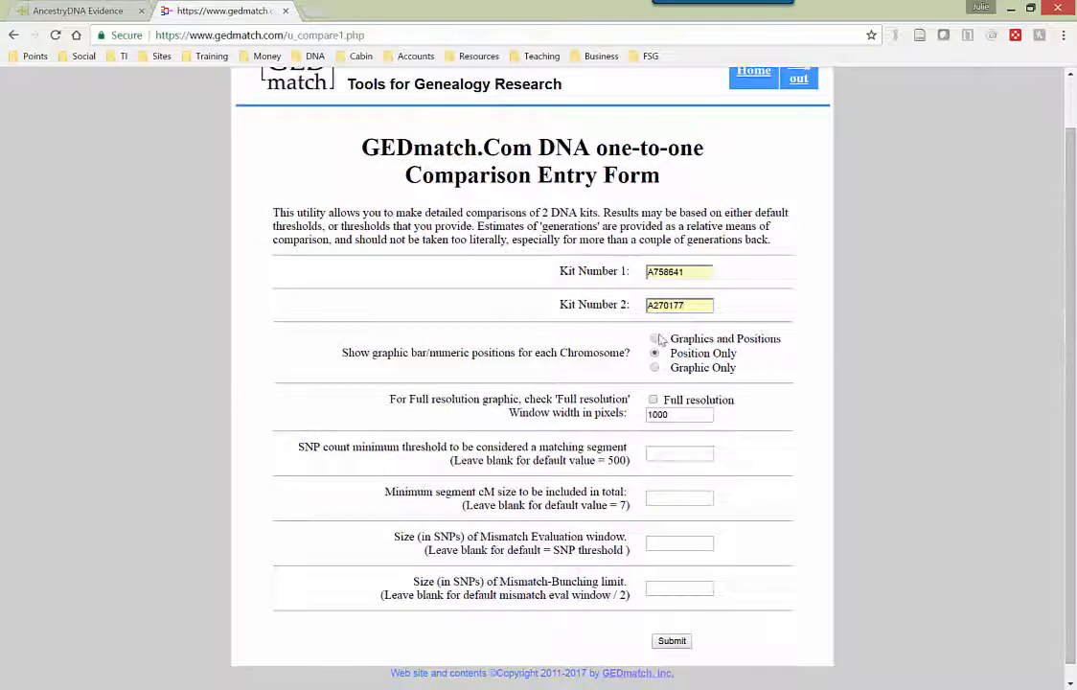
click(655, 337)
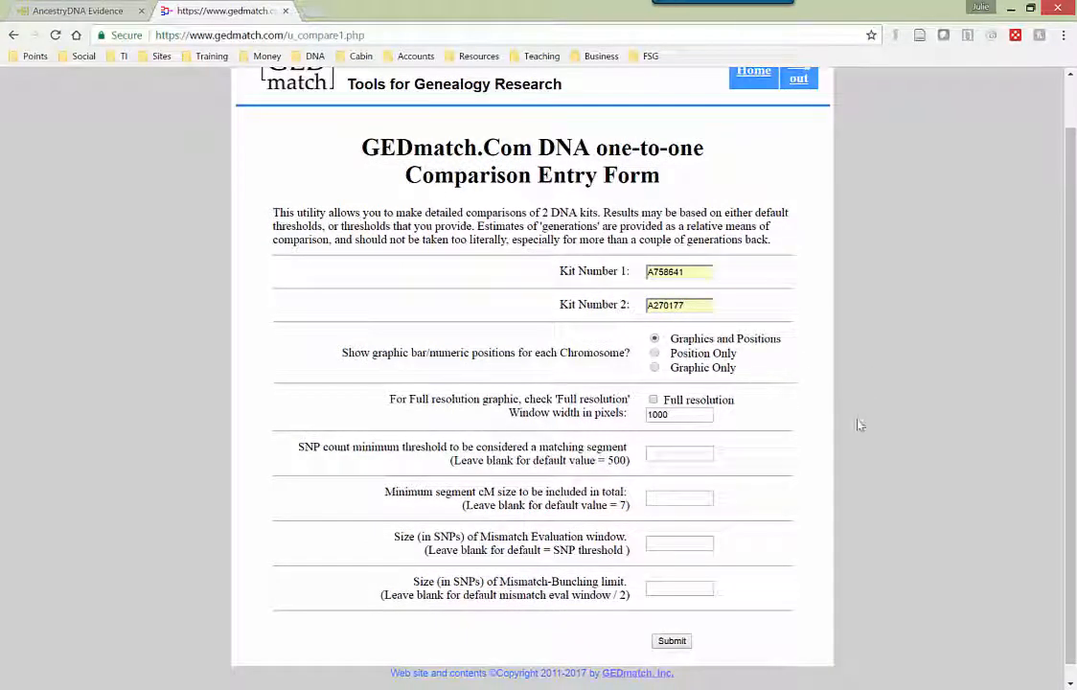
mouse_move(713, 387)
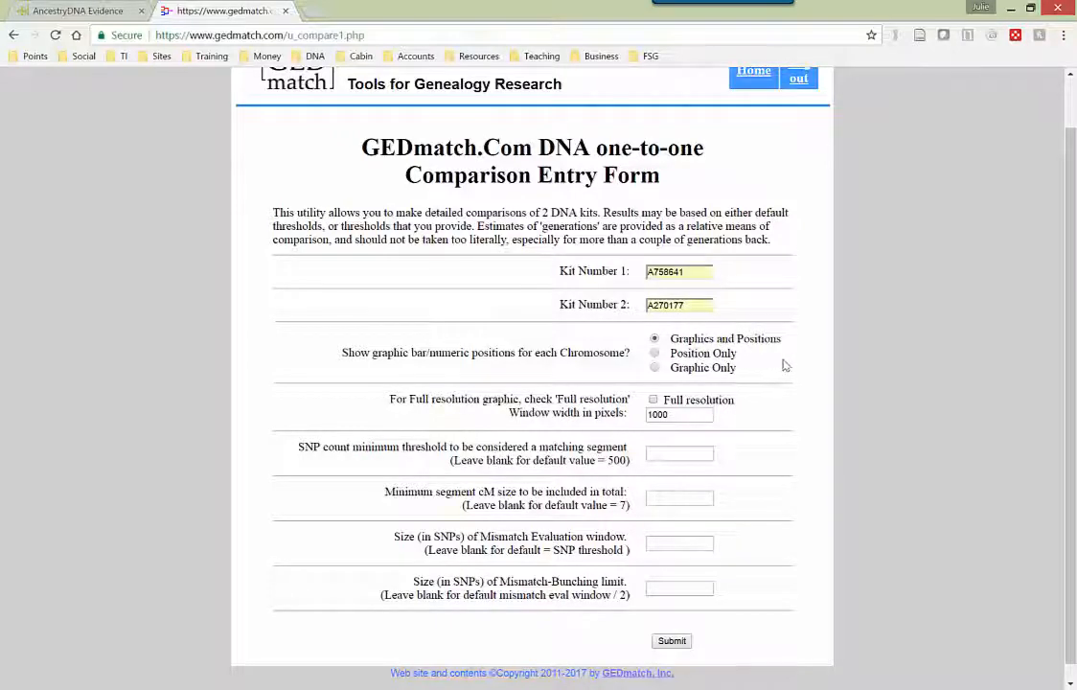
click(670, 640)
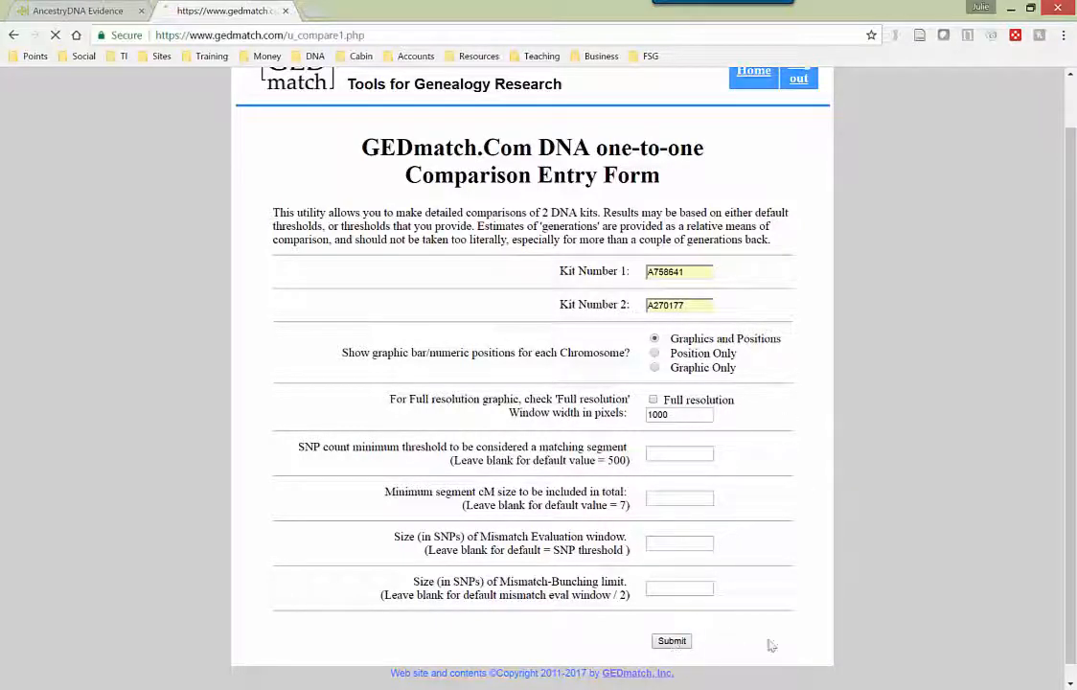
Step: Run the comparison and reach the single shared 17.2 cM chromosome 7 segment and its map
click(670, 640)
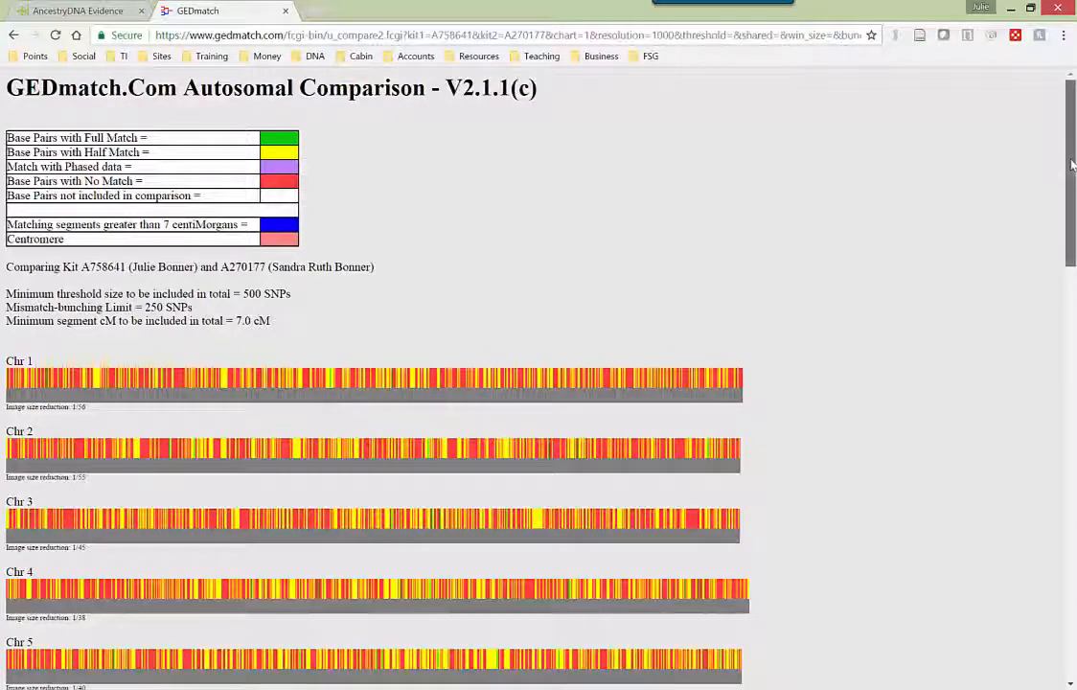
scroll(down, 3)
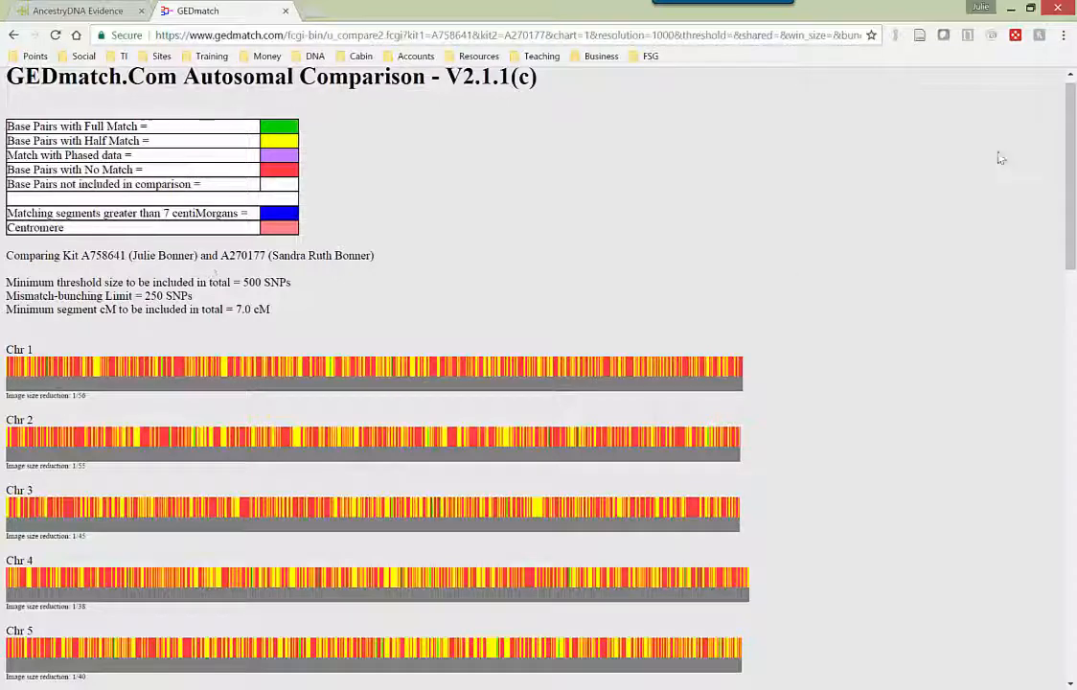
scroll(down, 3)
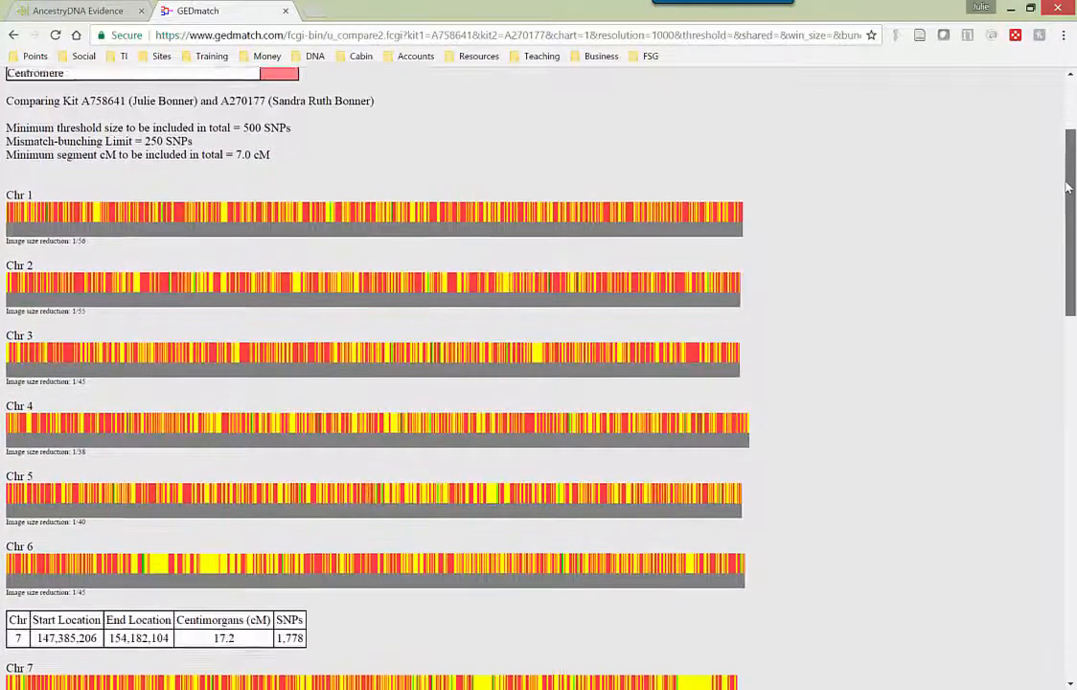
scroll(down, 3)
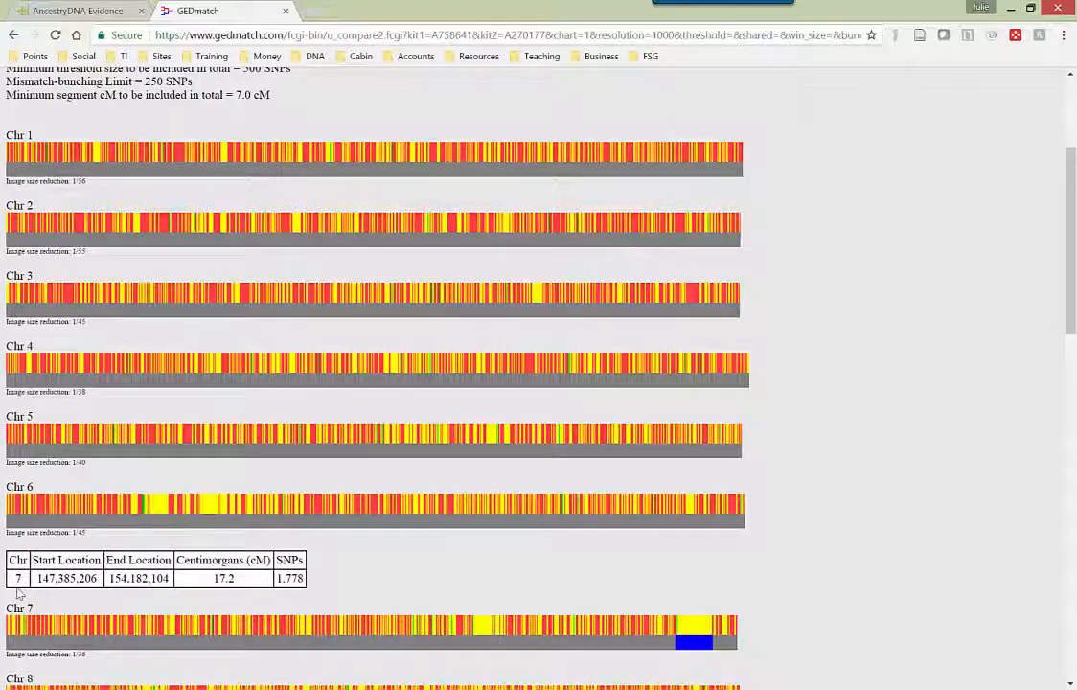
mouse_move(96, 594)
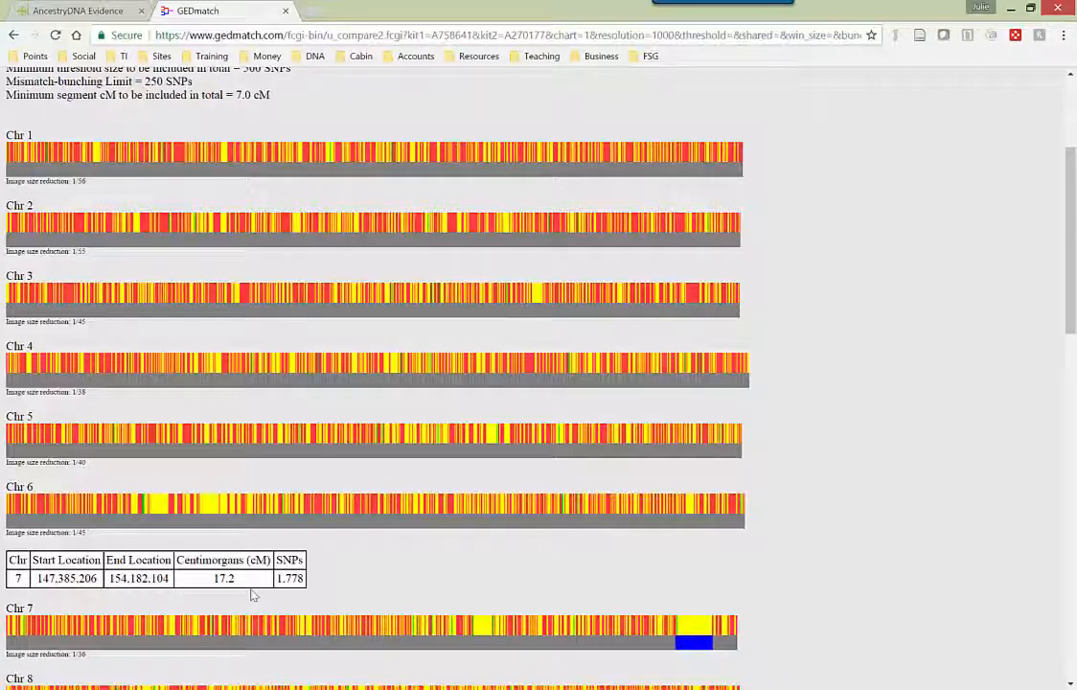
mouse_move(230, 595)
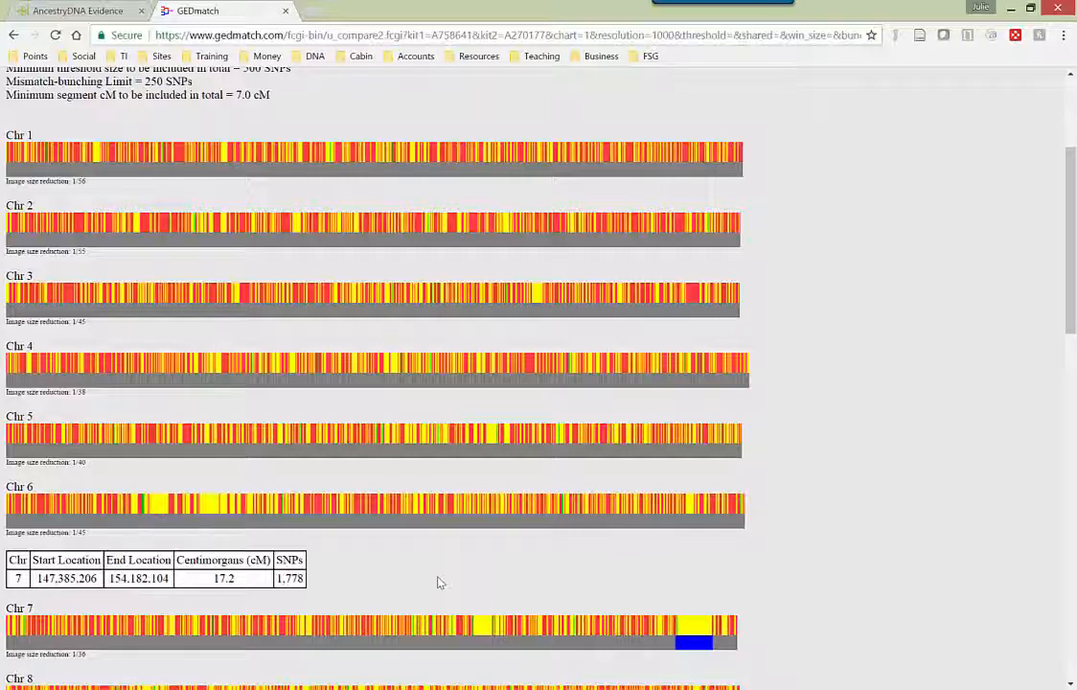
mouse_move(728, 667)
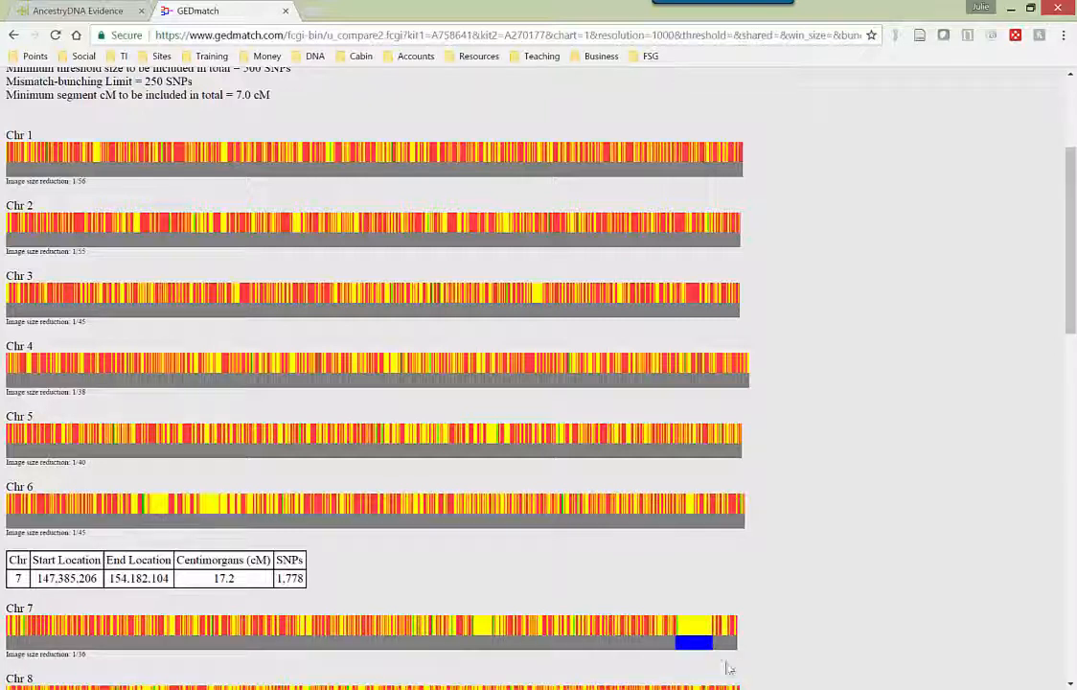
mouse_move(698, 656)
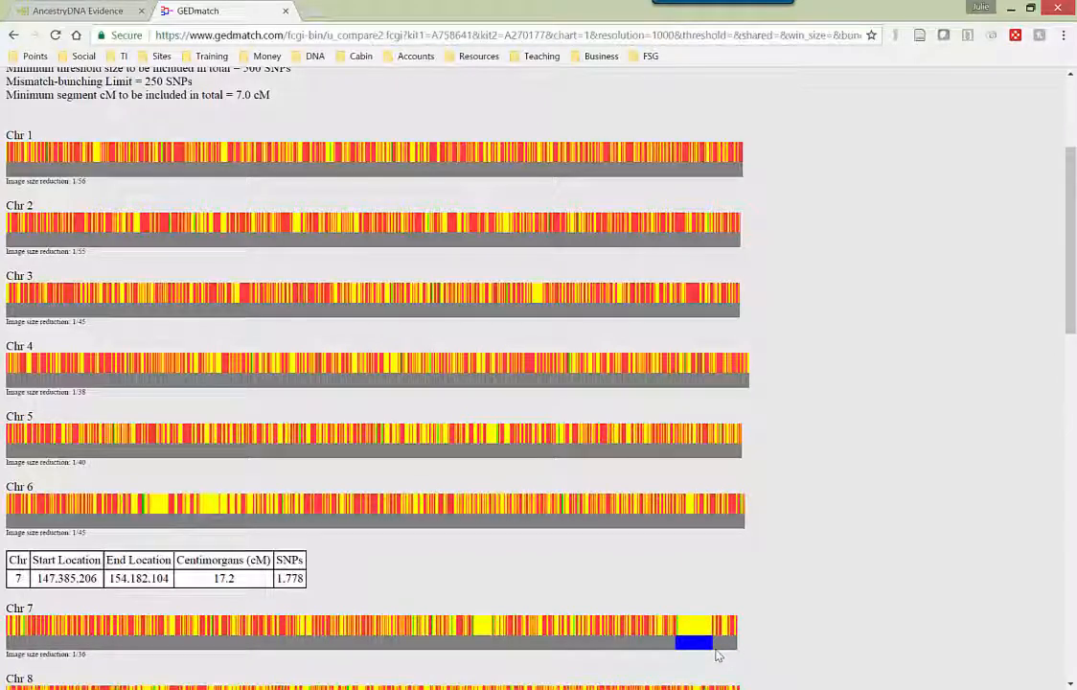
scroll(down, 3)
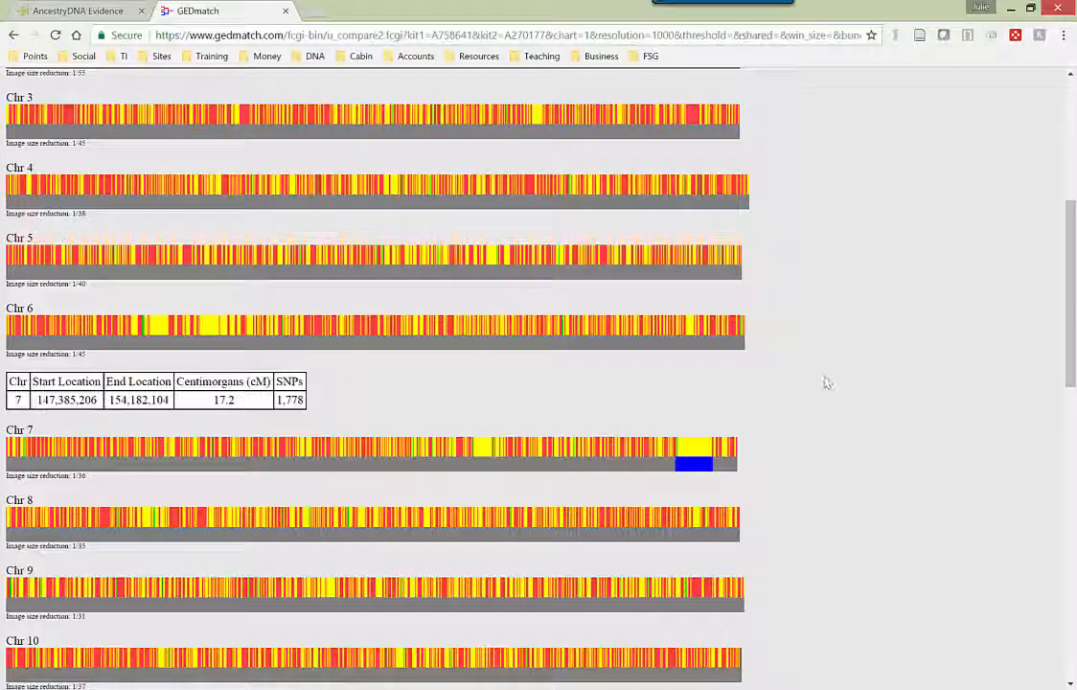
mouse_move(640, 401)
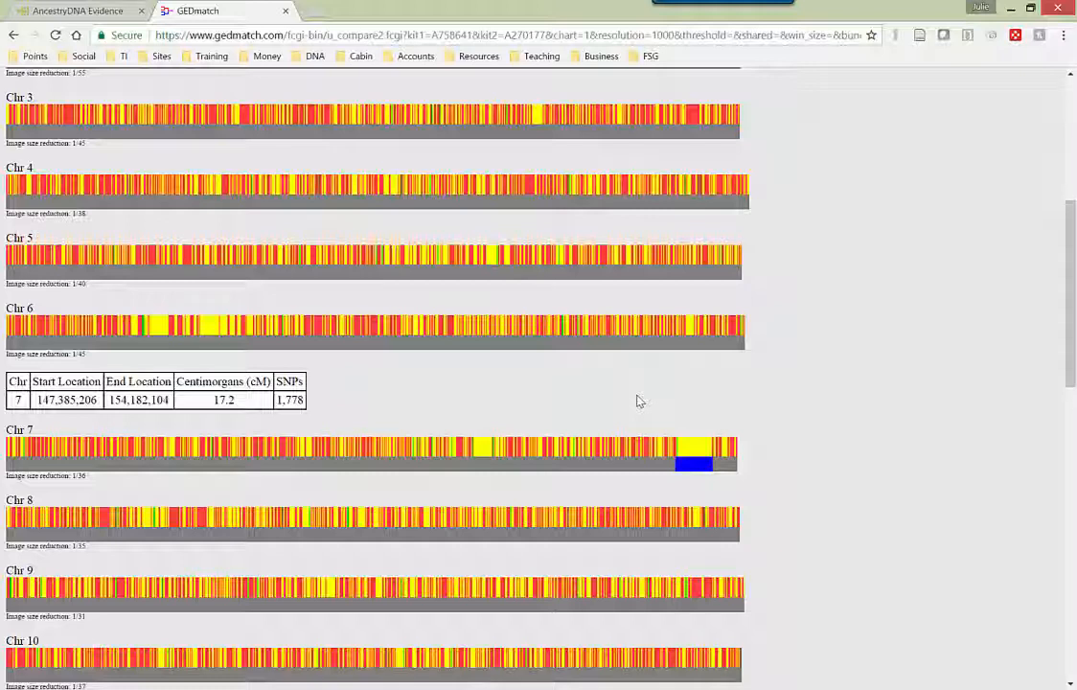
mouse_move(667, 403)
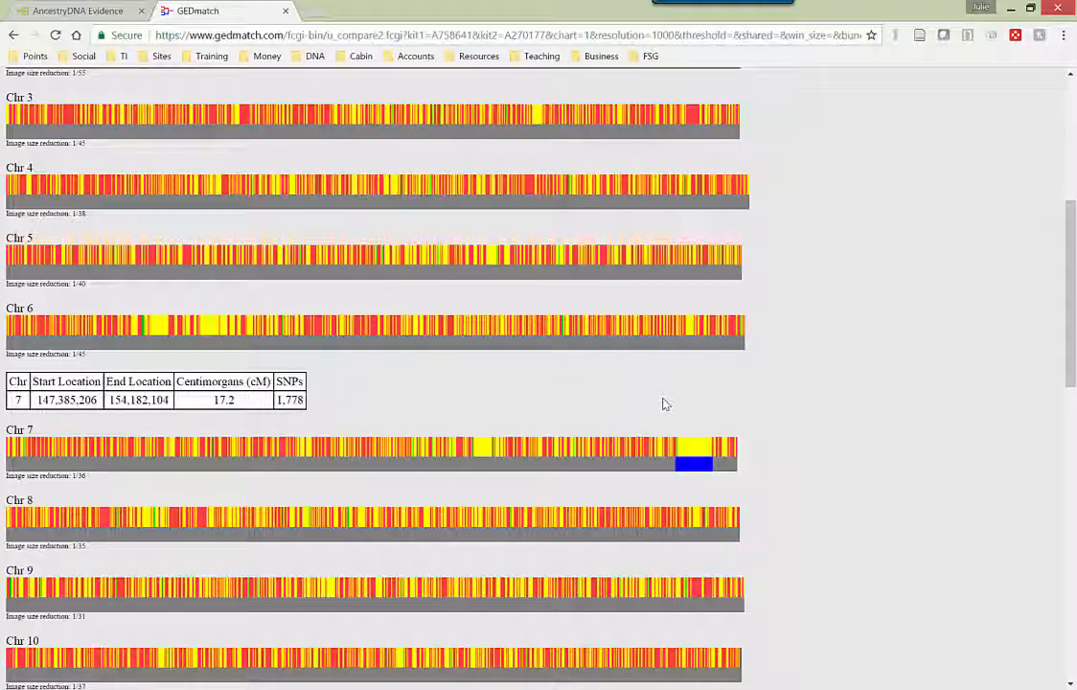
mouse_move(750, 401)
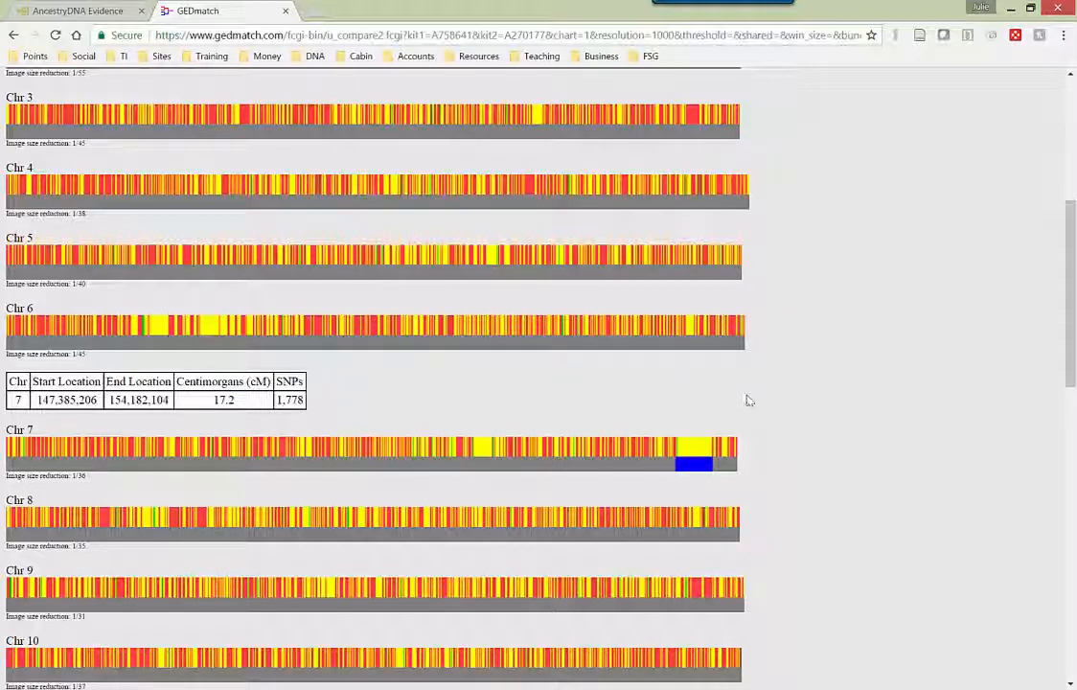
mouse_move(821, 414)
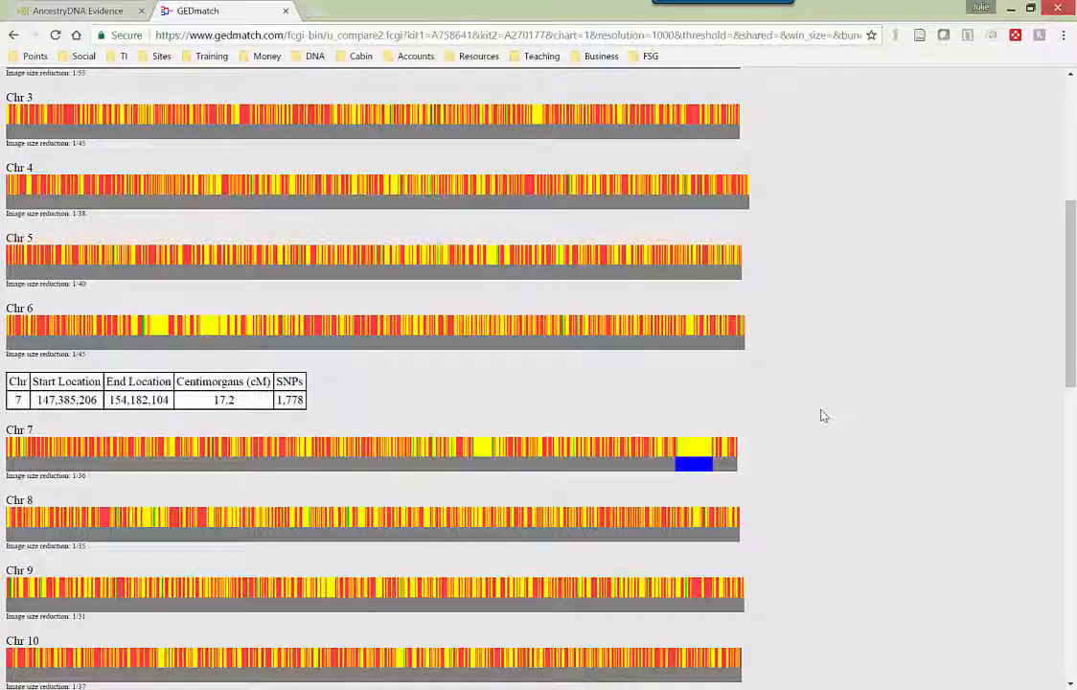
mouse_move(812, 412)
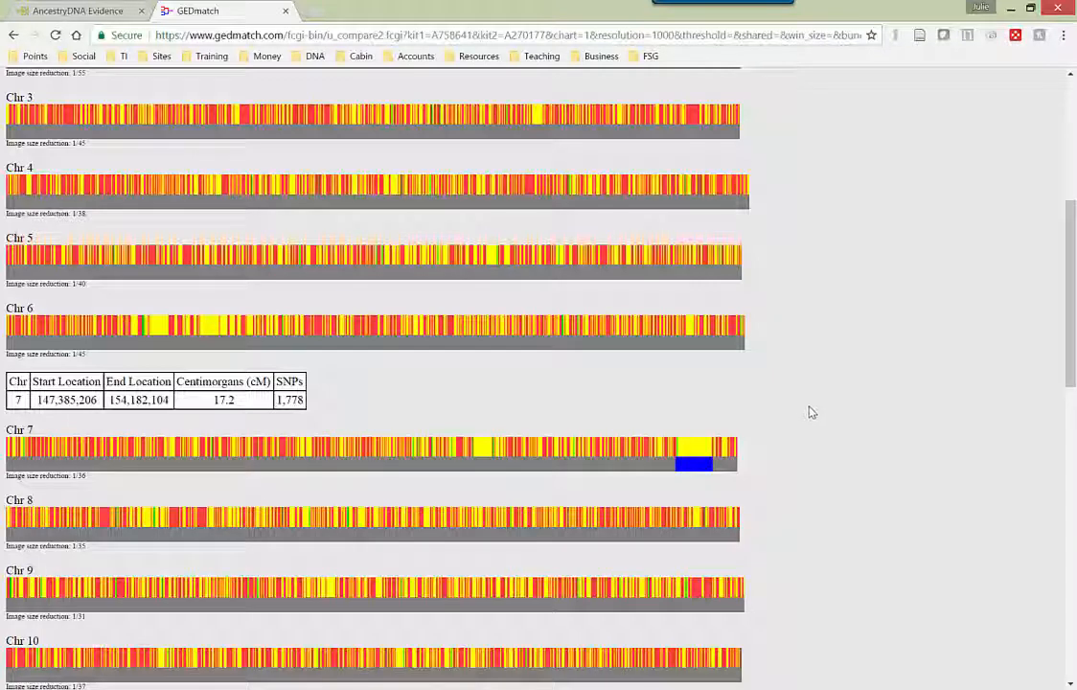
mouse_move(656, 391)
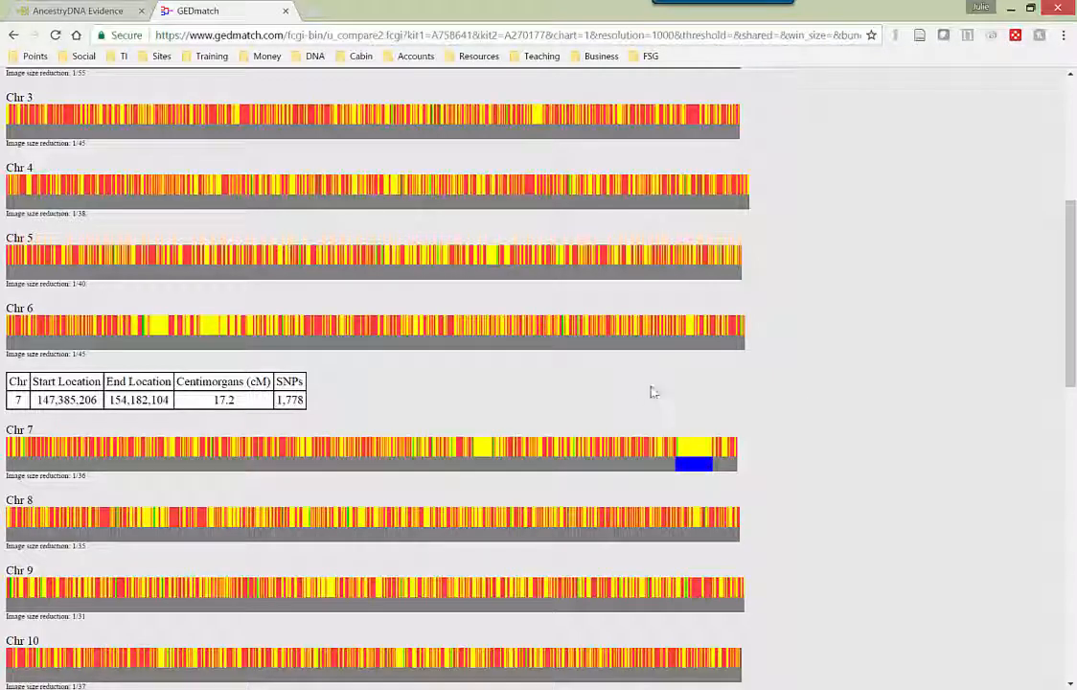
scroll(down, 3)
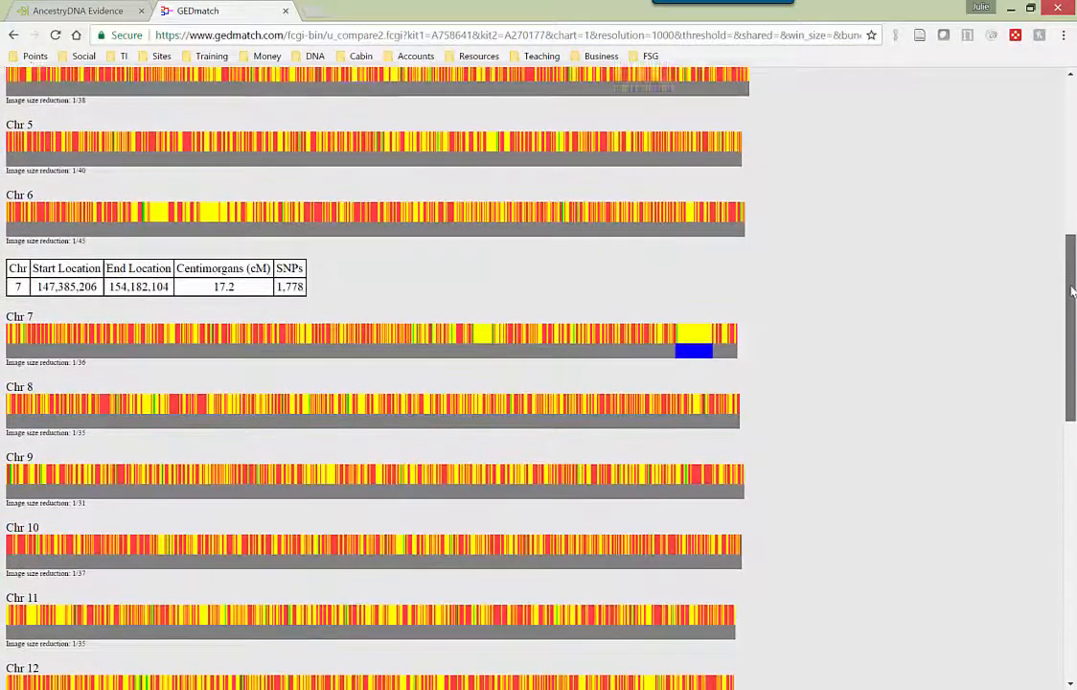
scroll(down, 3)
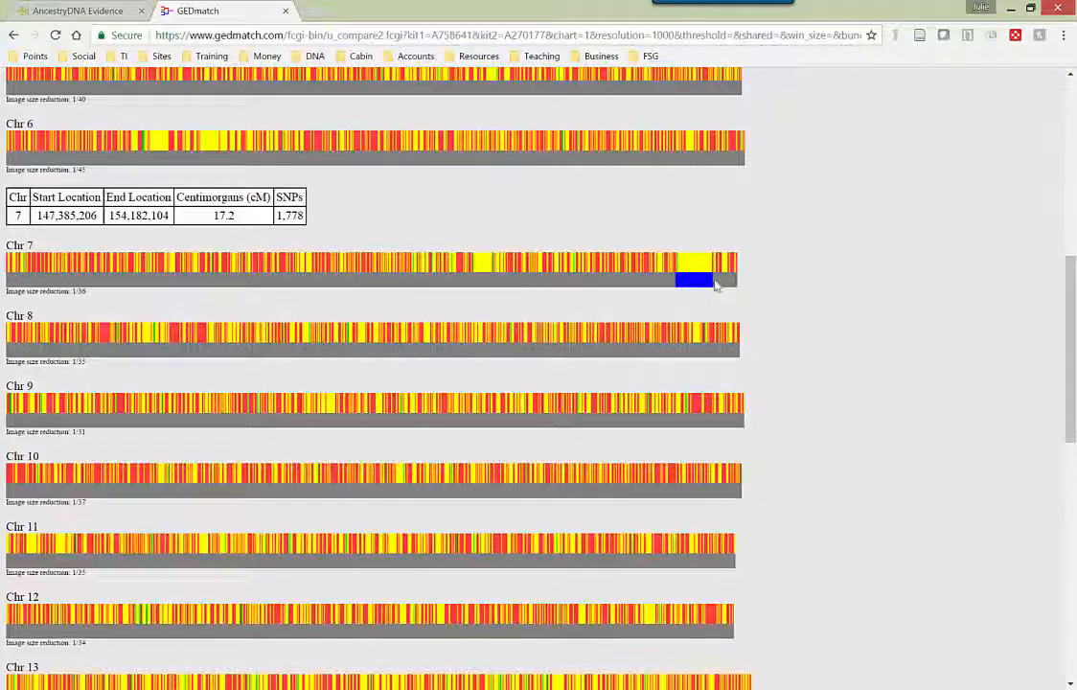
mouse_move(374, 232)
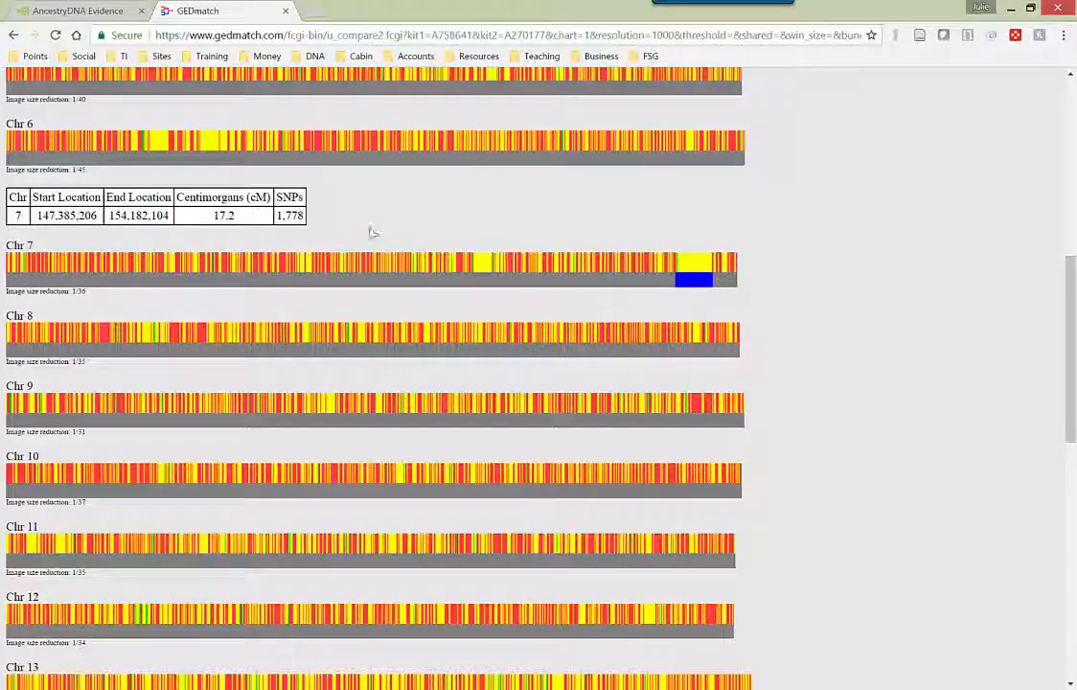
mouse_move(575, 291)
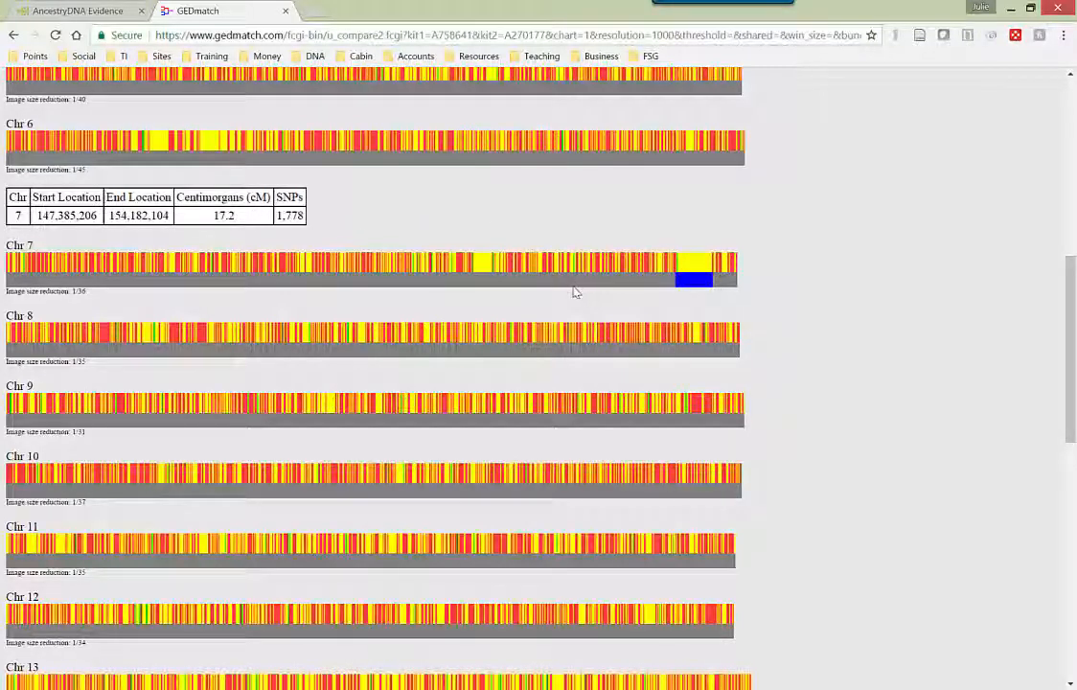
mouse_move(541, 272)
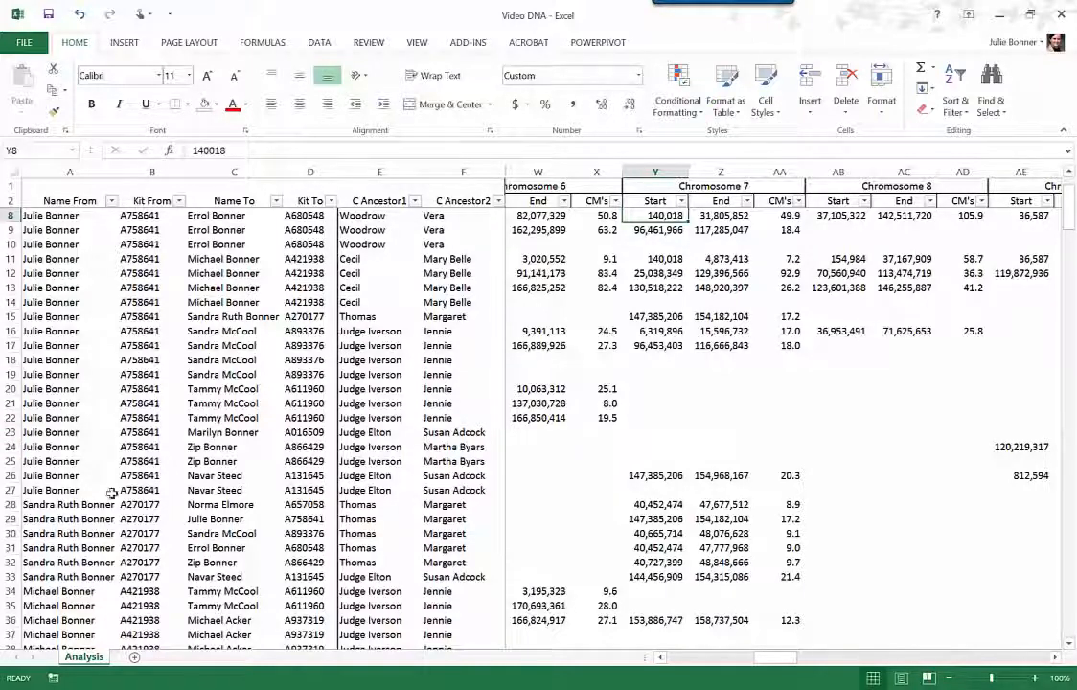
click(69, 504)
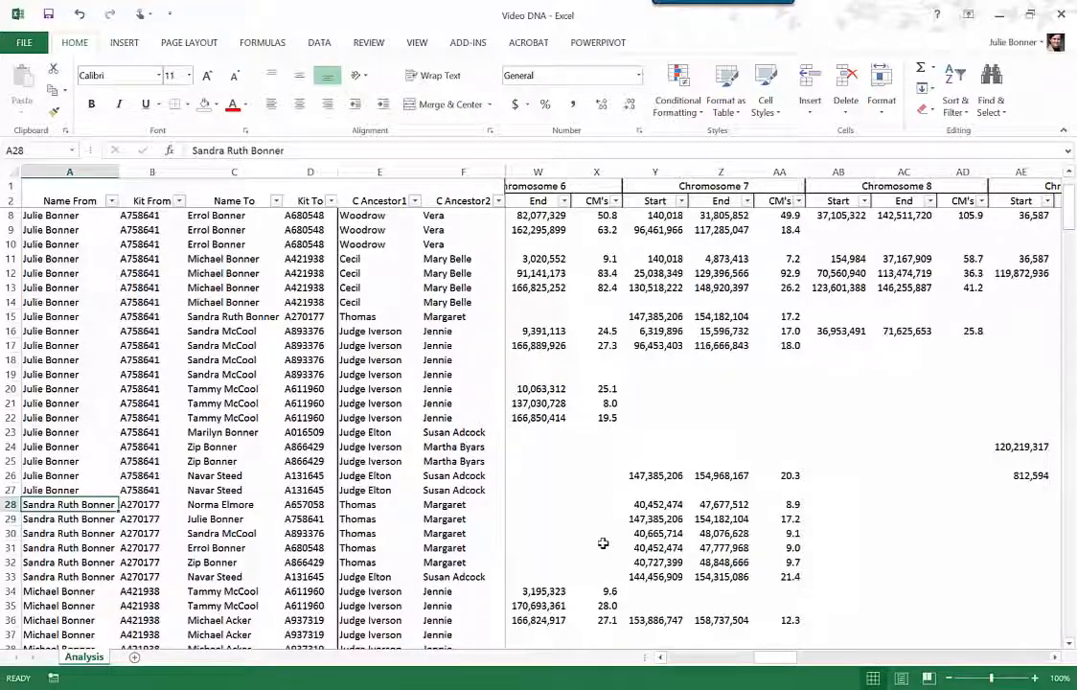
mouse_move(79, 448)
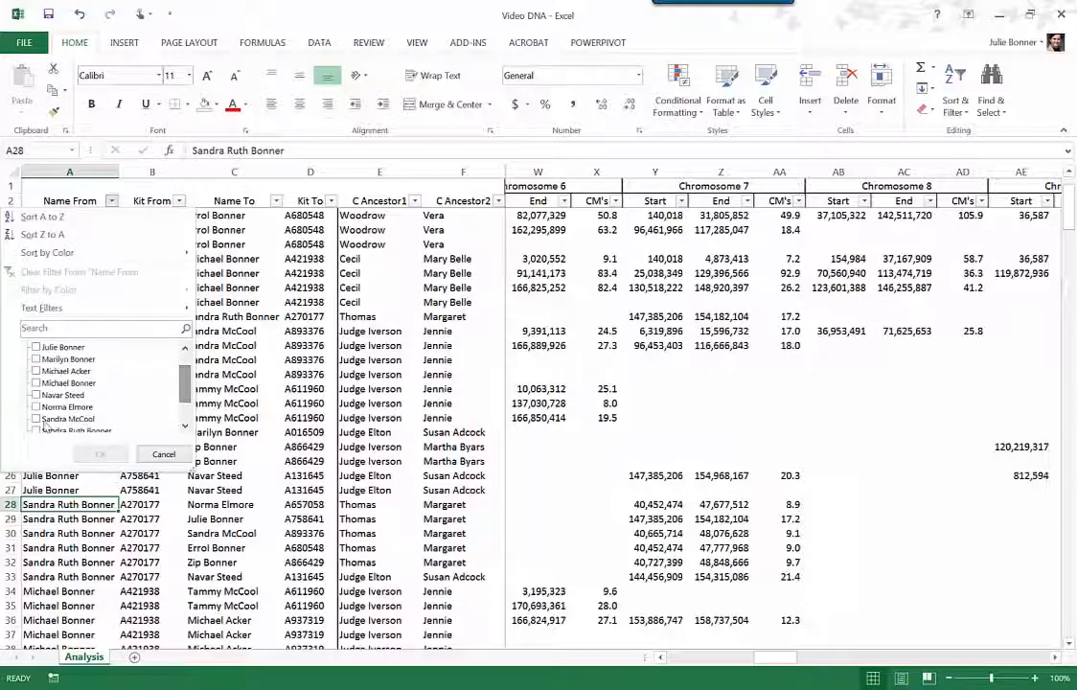
click(36, 418)
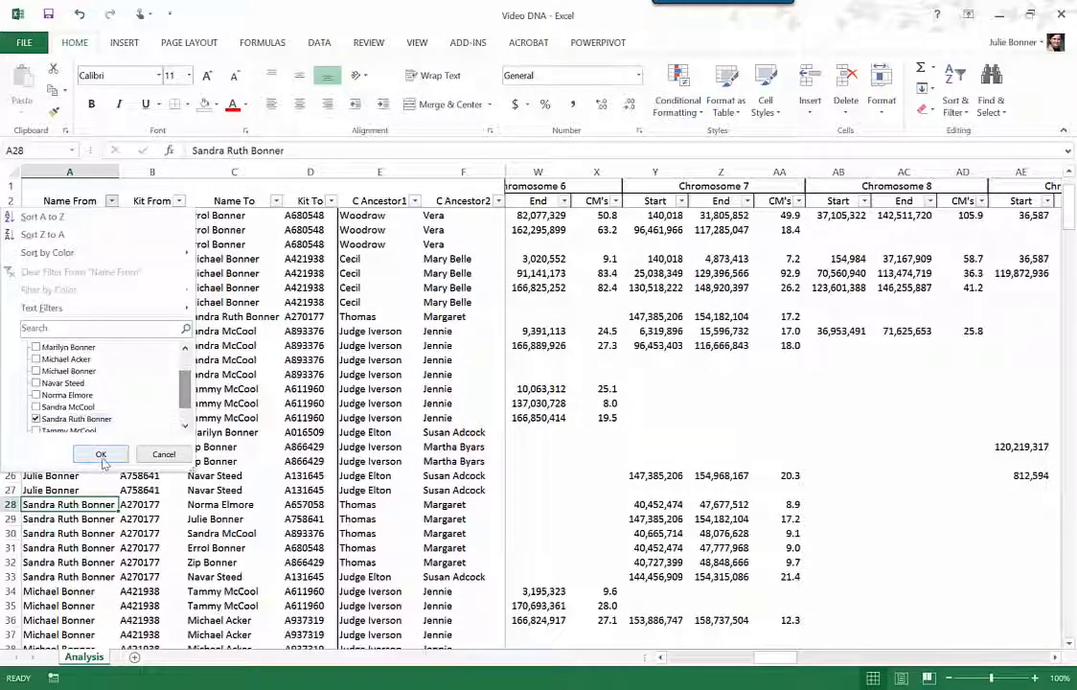
click(99, 453)
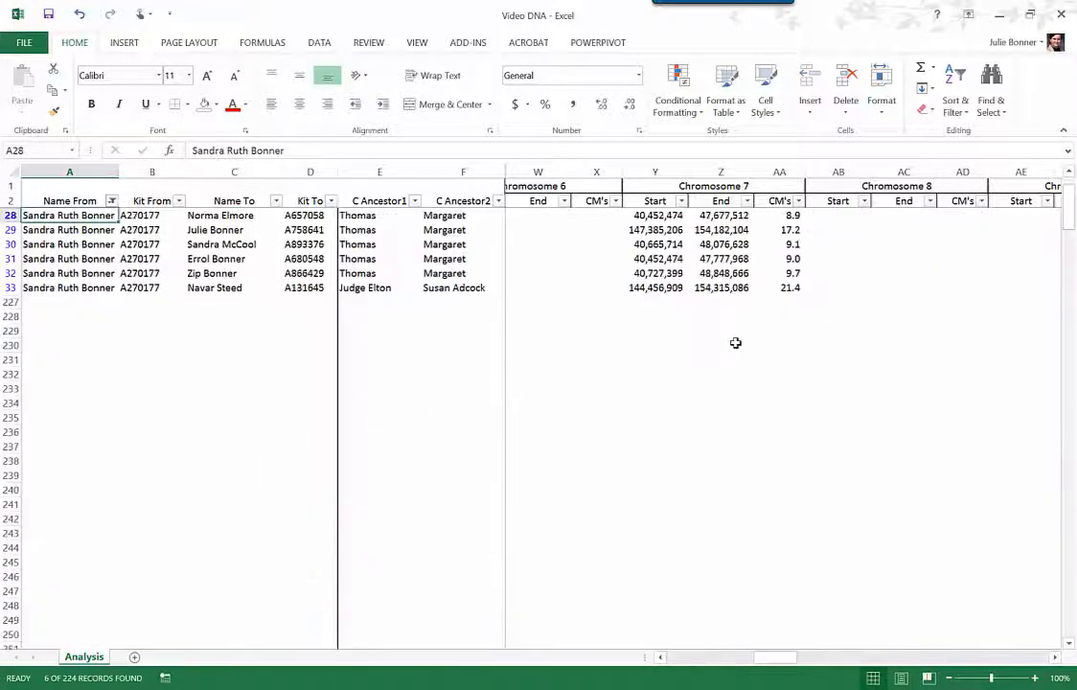
click(69, 186)
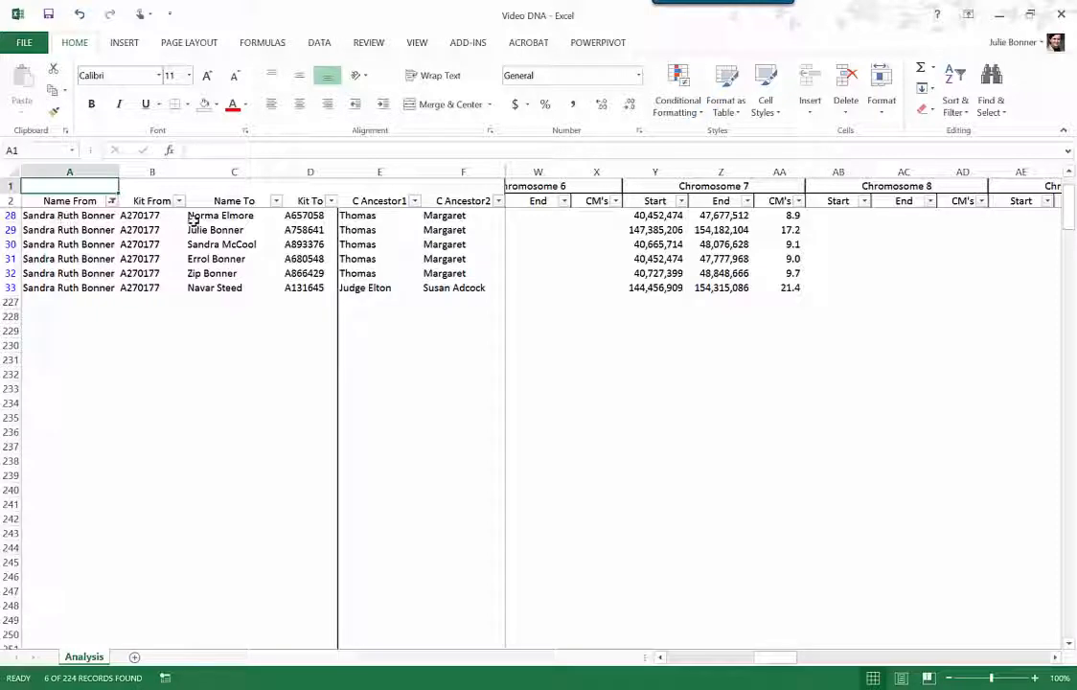
click(220, 215)
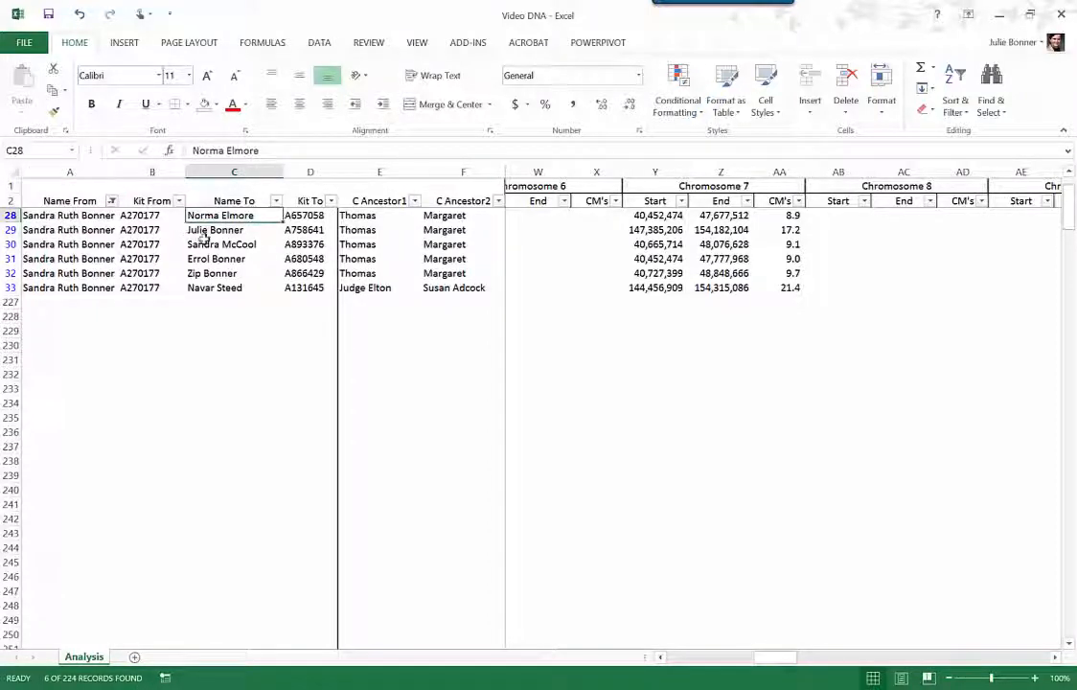
click(234, 230)
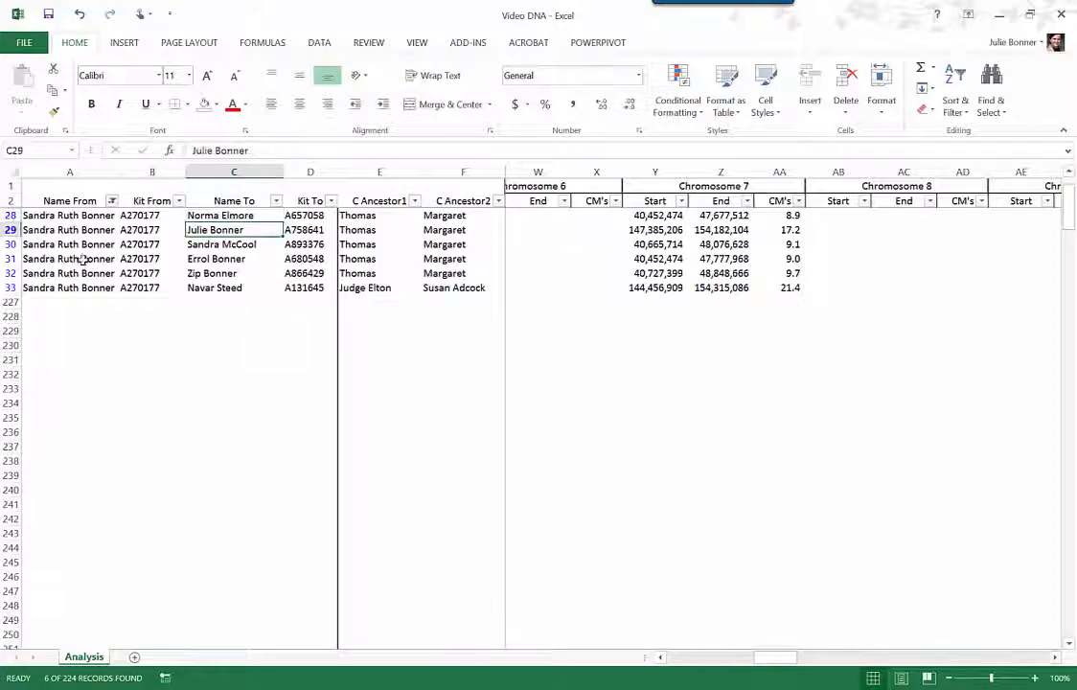
click(234, 246)
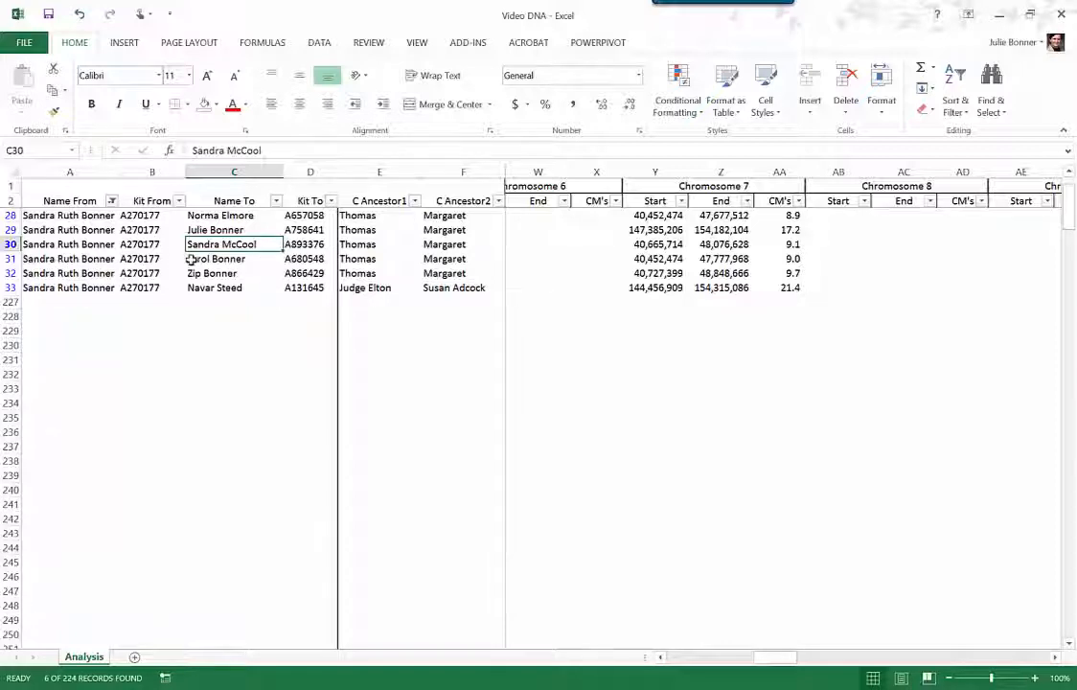
click(234, 259)
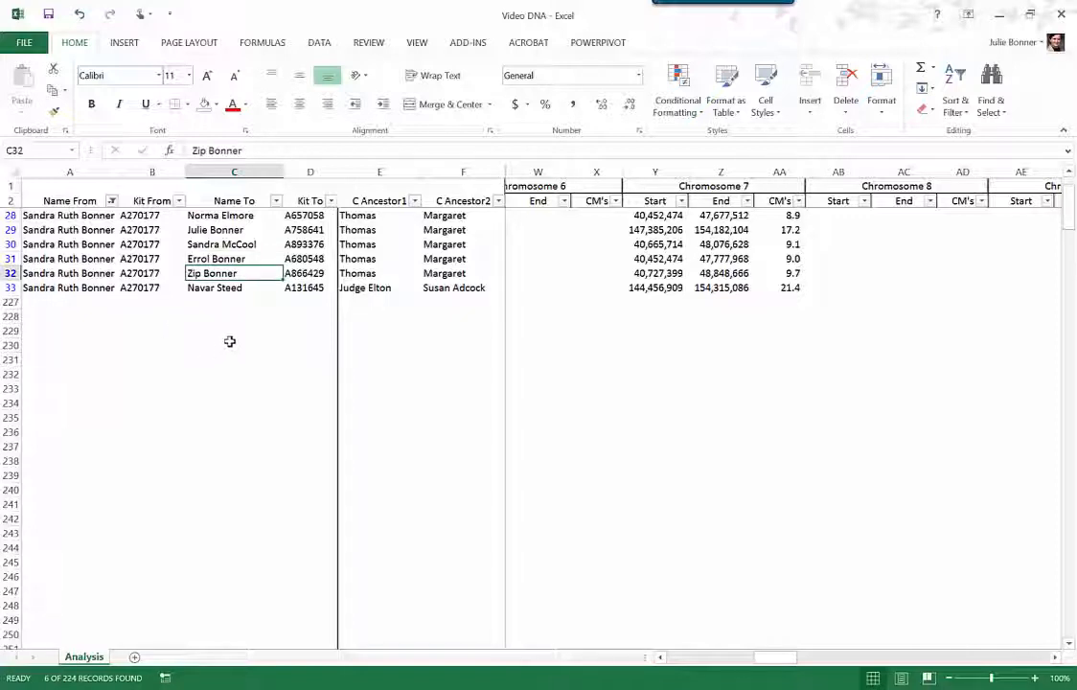
click(215, 287)
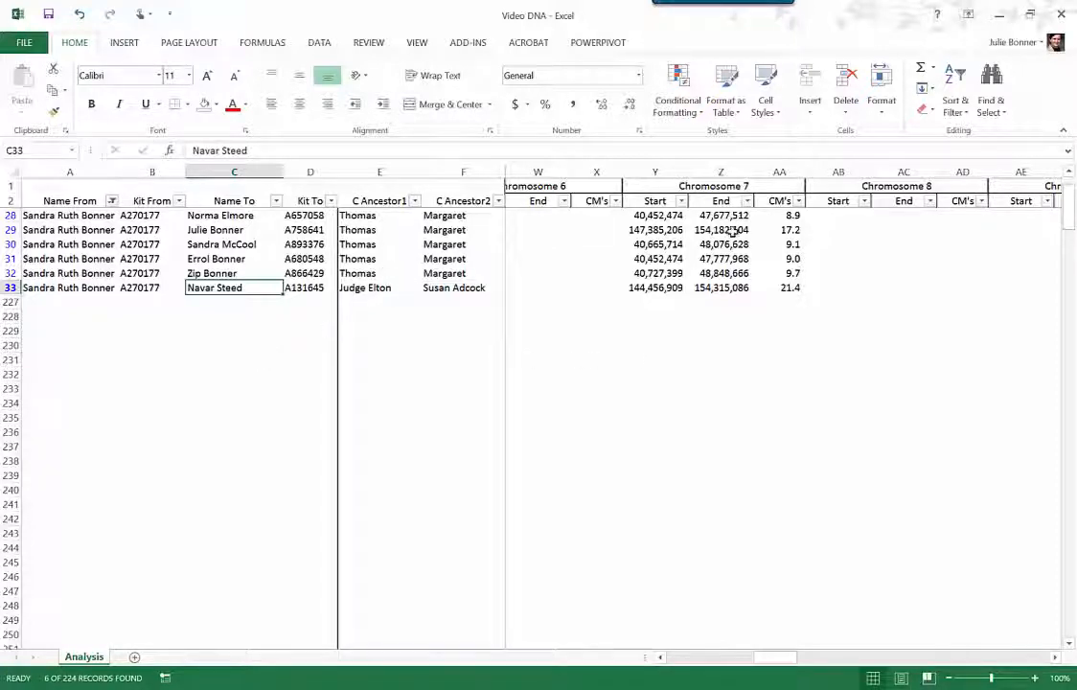
mouse_move(694, 287)
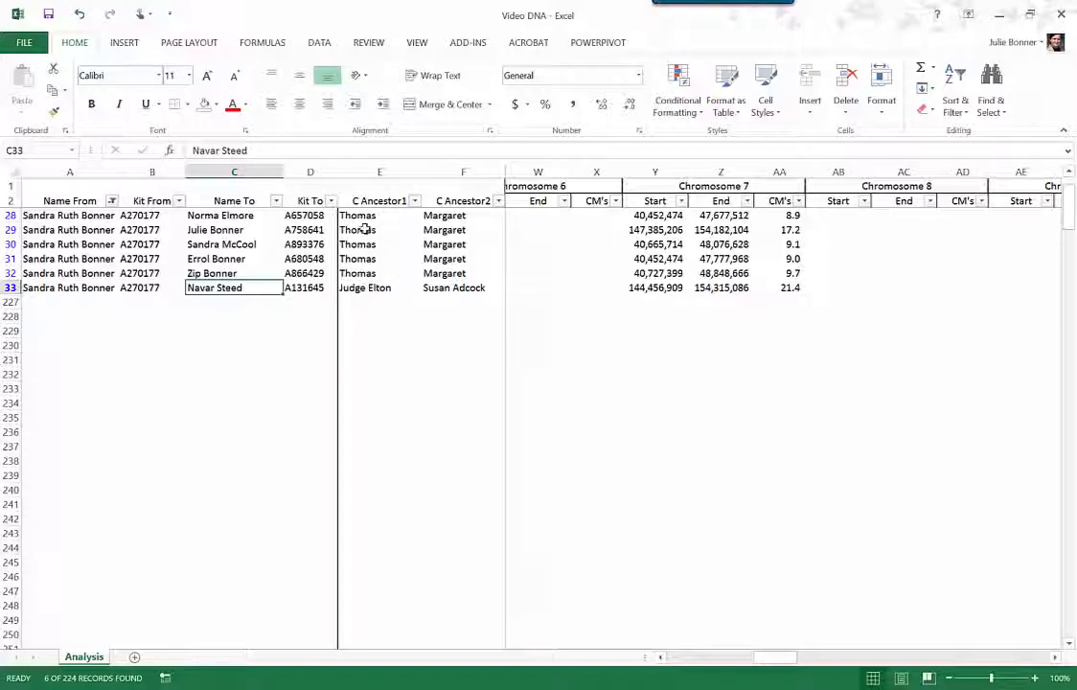
mouse_move(598, 268)
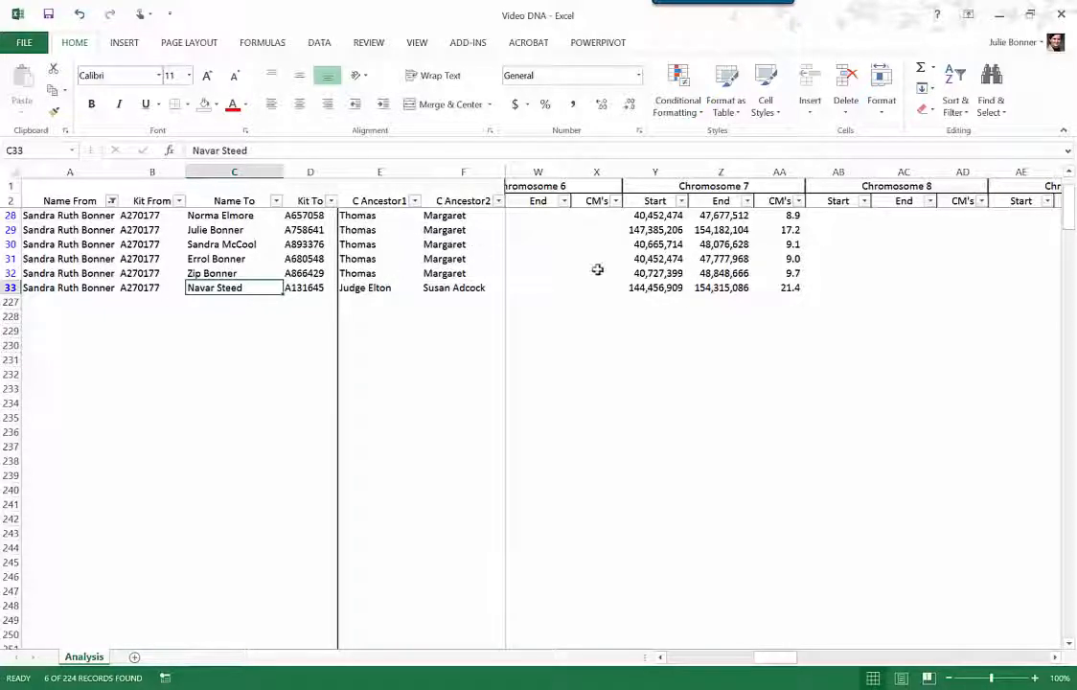
mouse_move(682, 236)
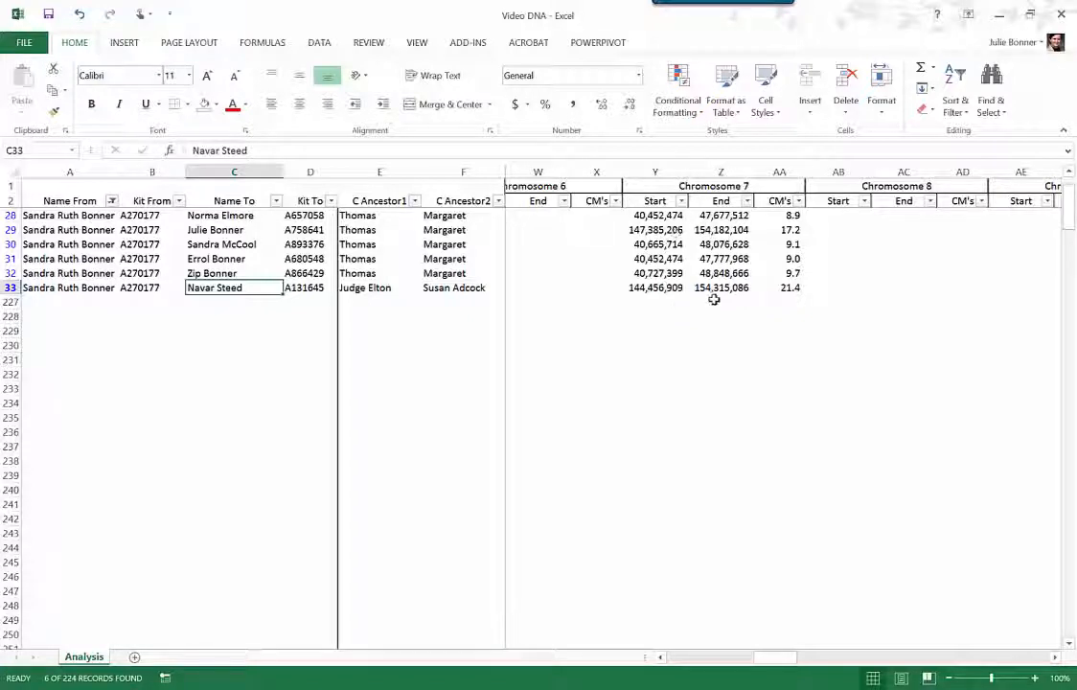
click(234, 230)
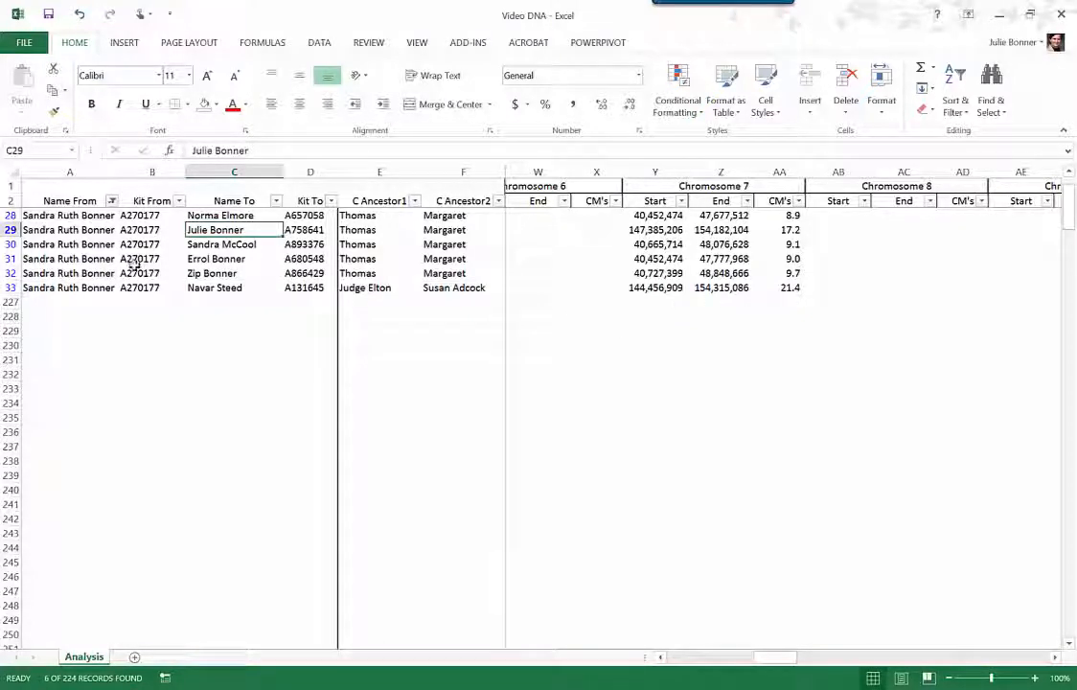
mouse_move(569, 307)
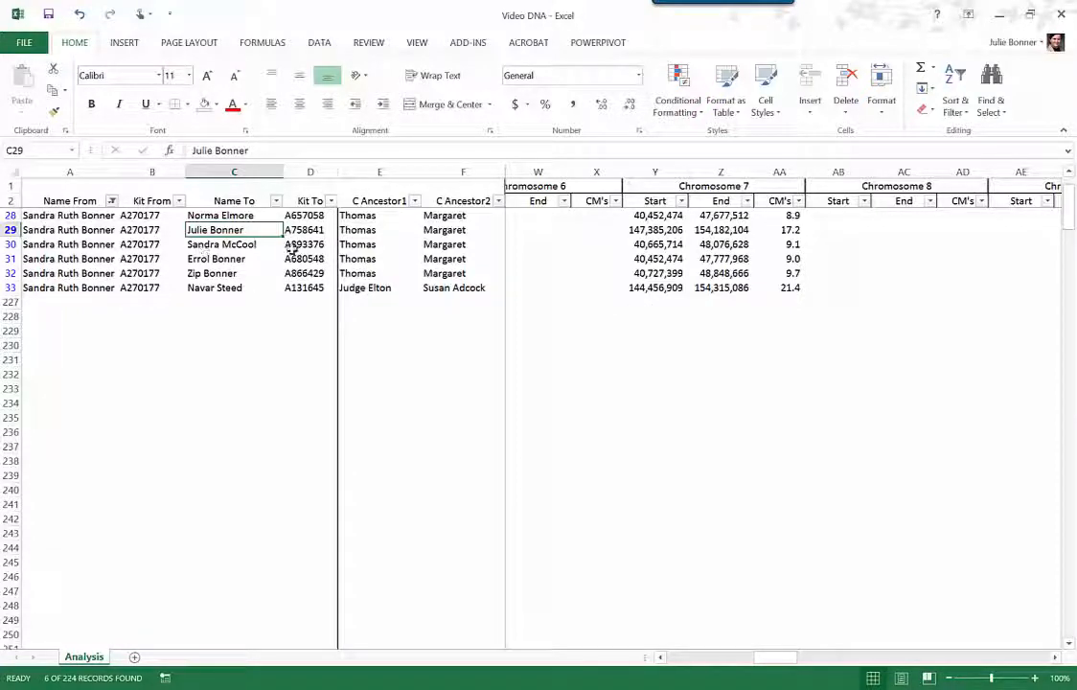
mouse_move(360, 330)
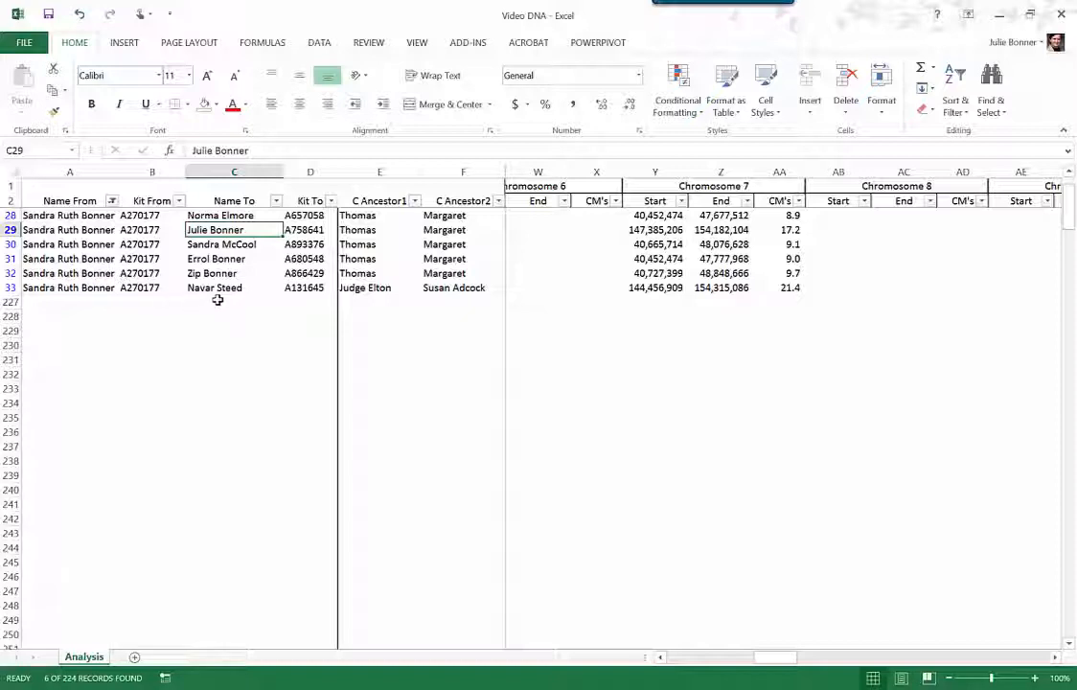
mouse_move(240, 318)
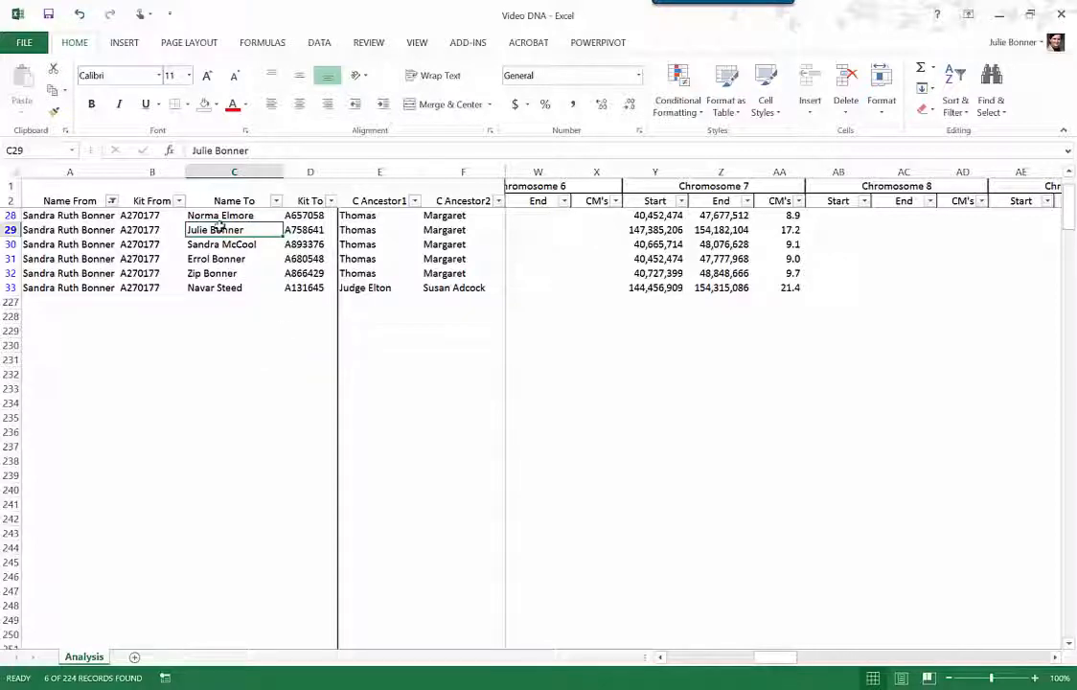
mouse_move(674, 458)
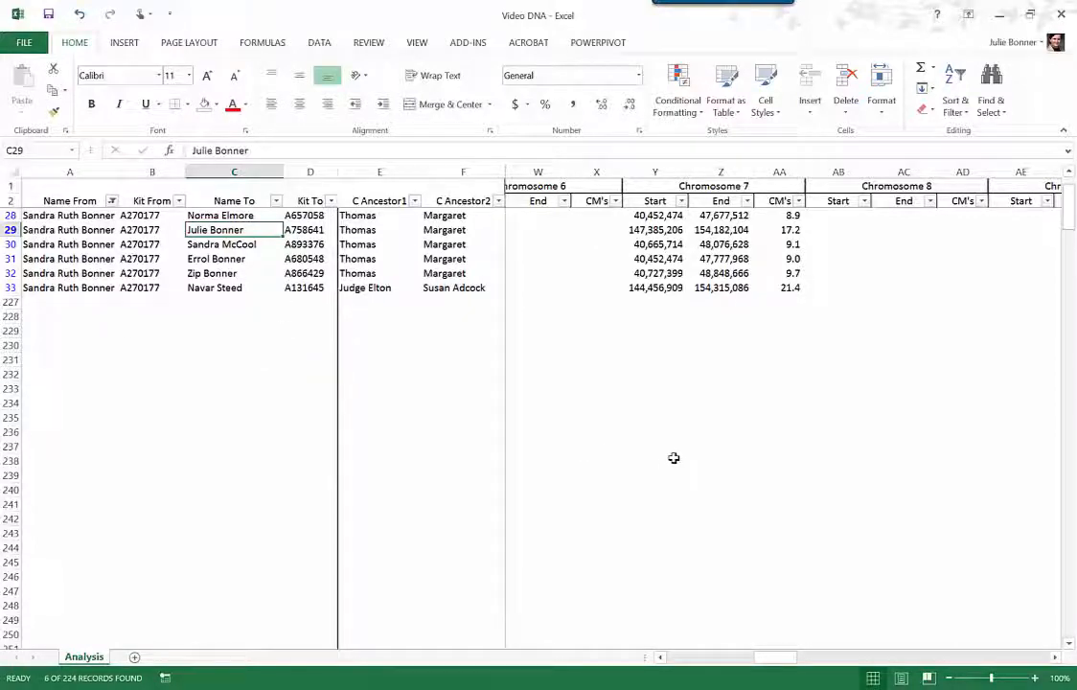